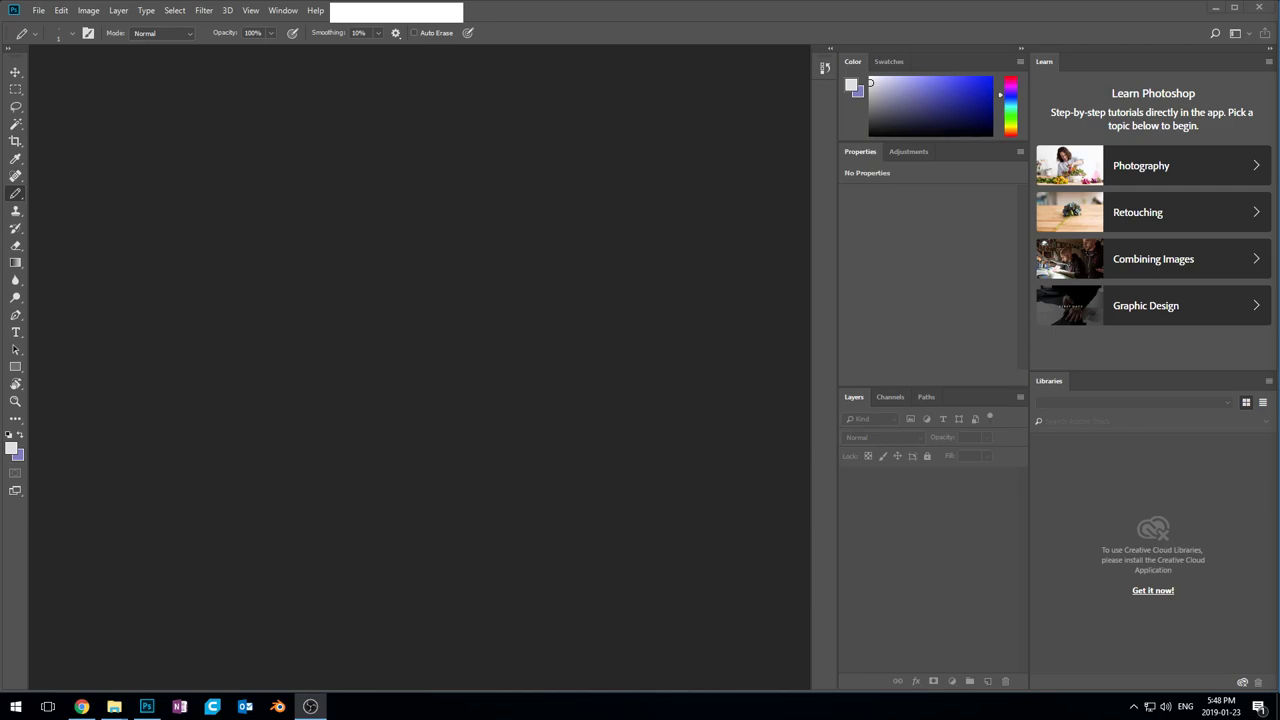
mouse_move(498, 328)
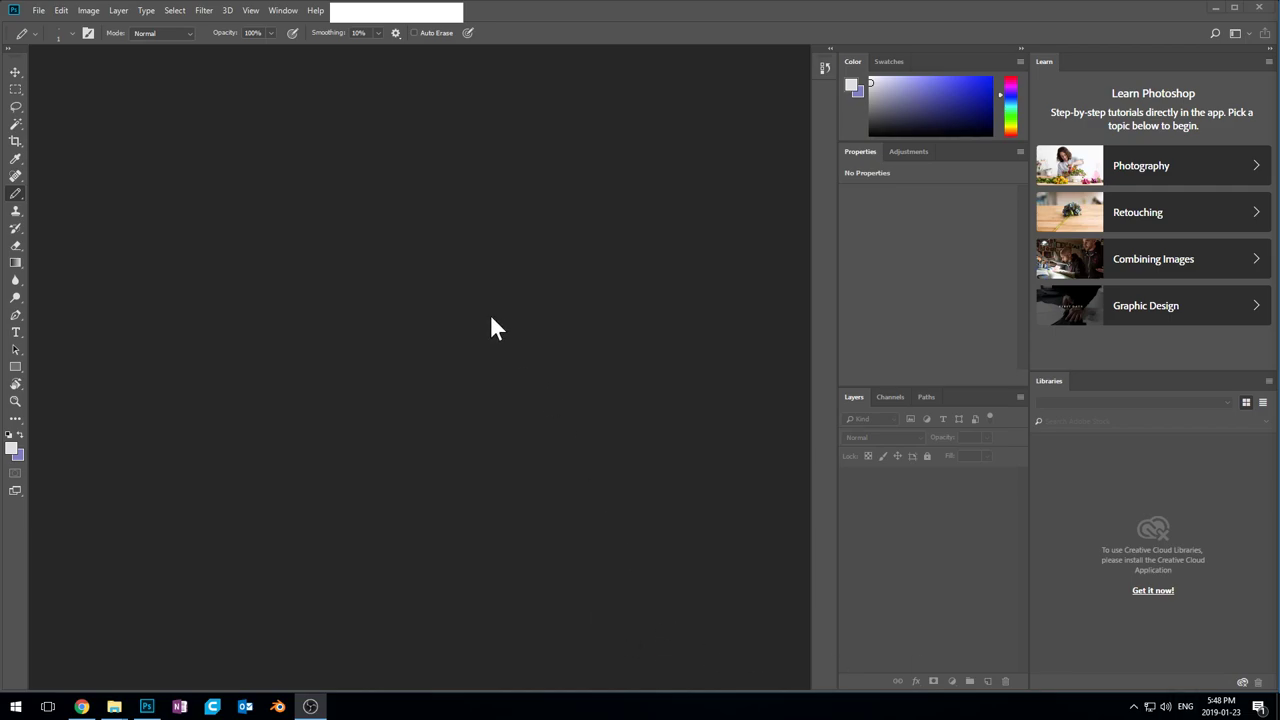
mouse_move(476, 410)
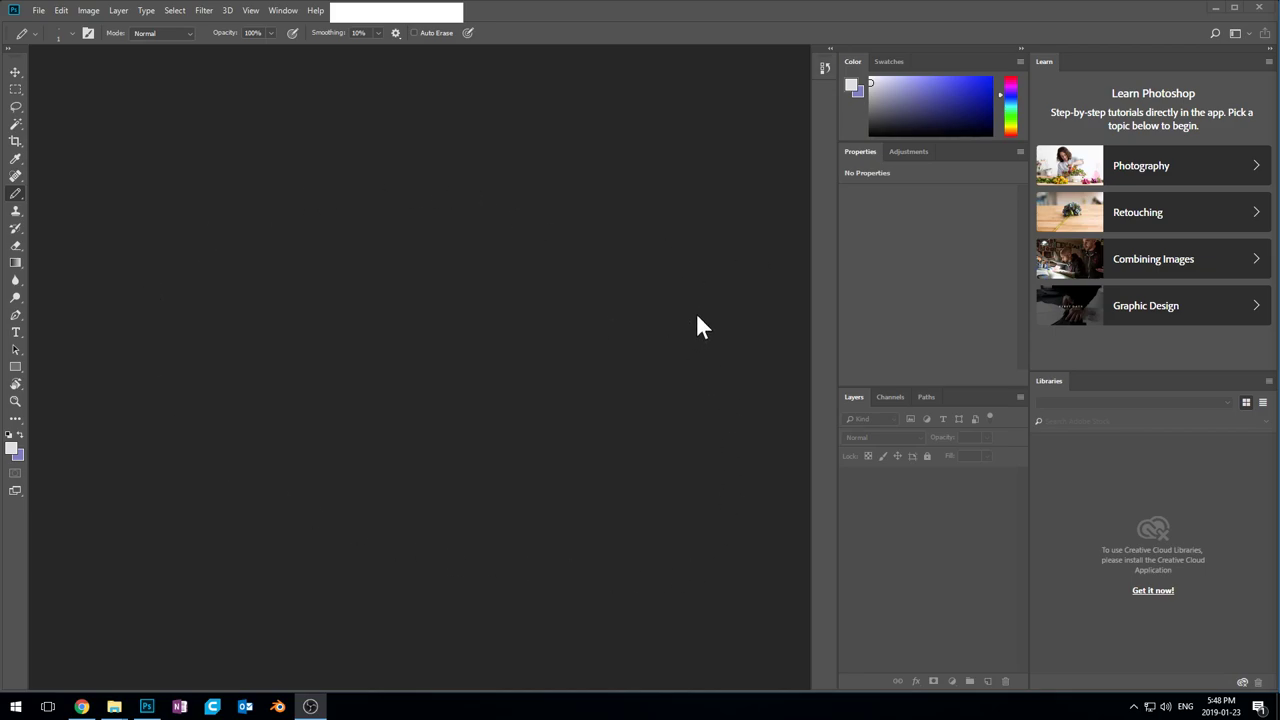
mouse_move(670, 336)
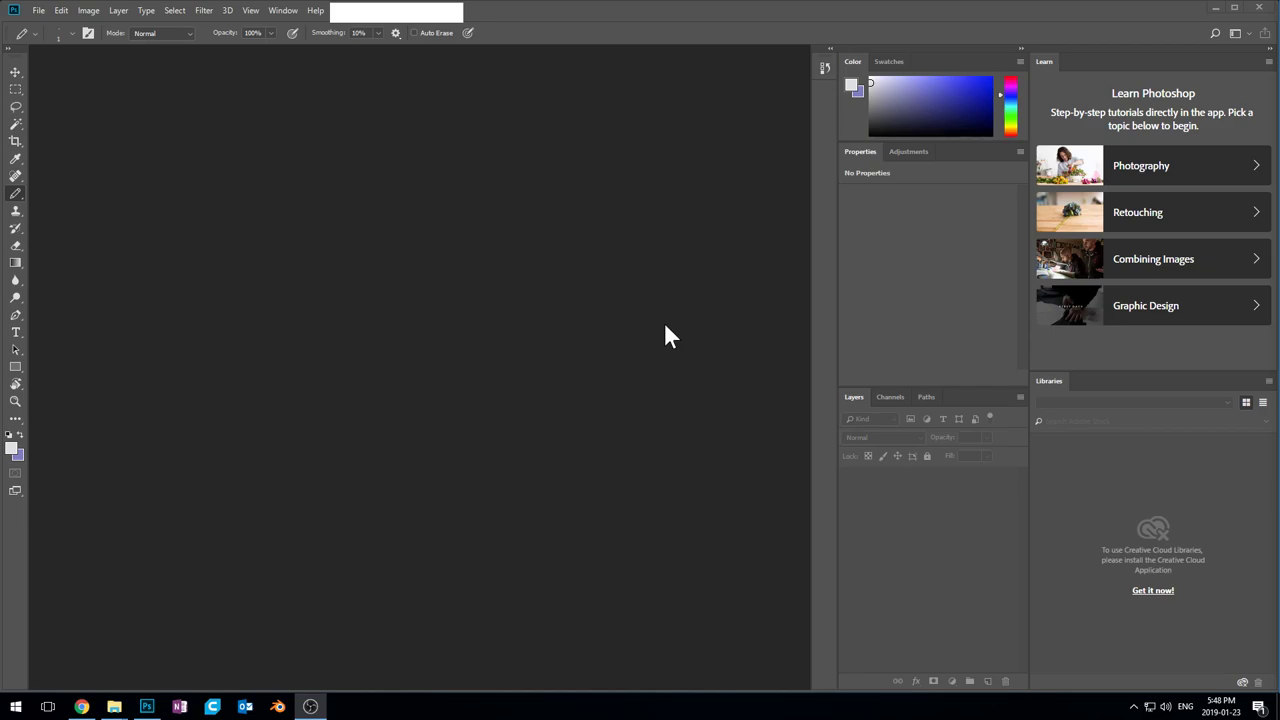
mouse_move(668, 336)
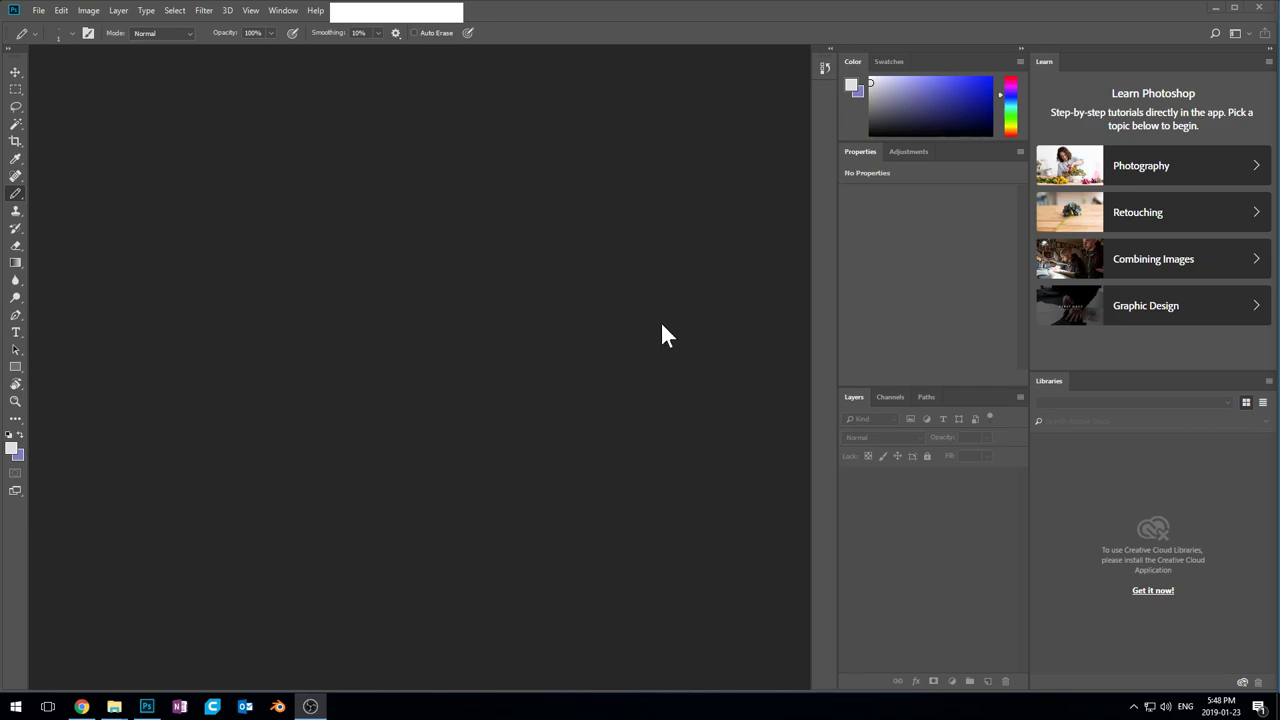
mouse_move(478, 308)
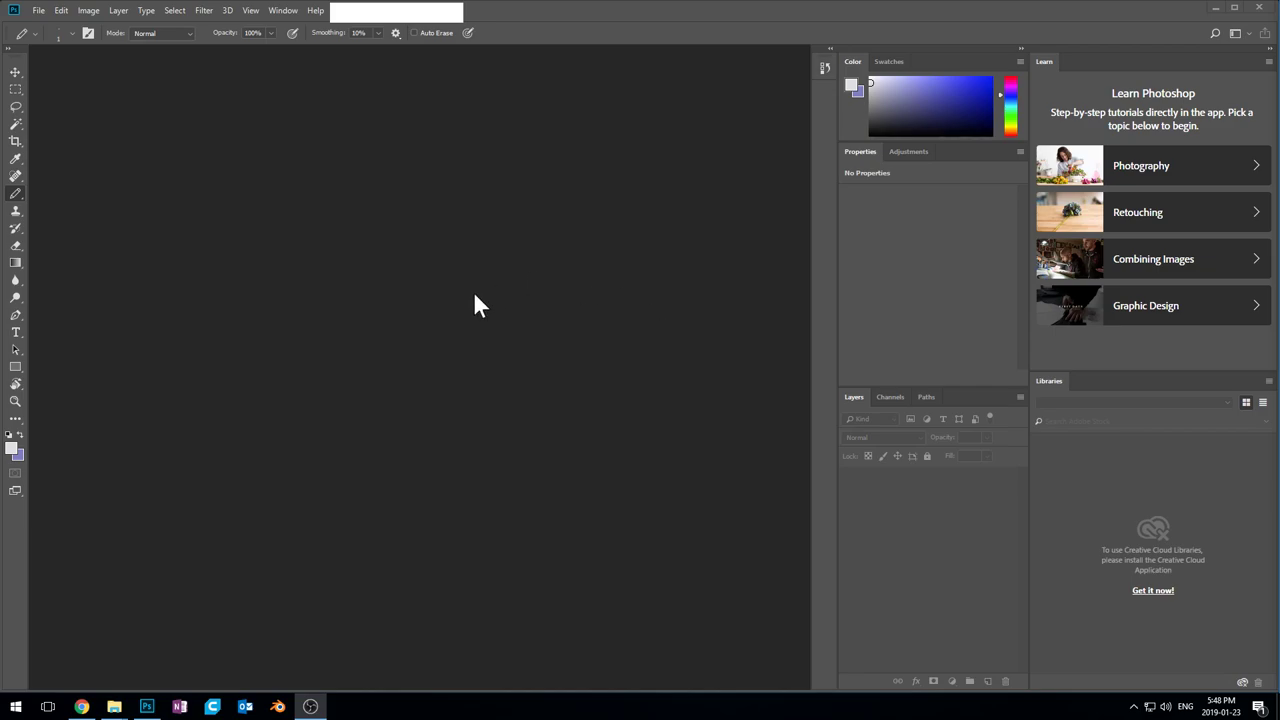
mouse_move(484, 292)
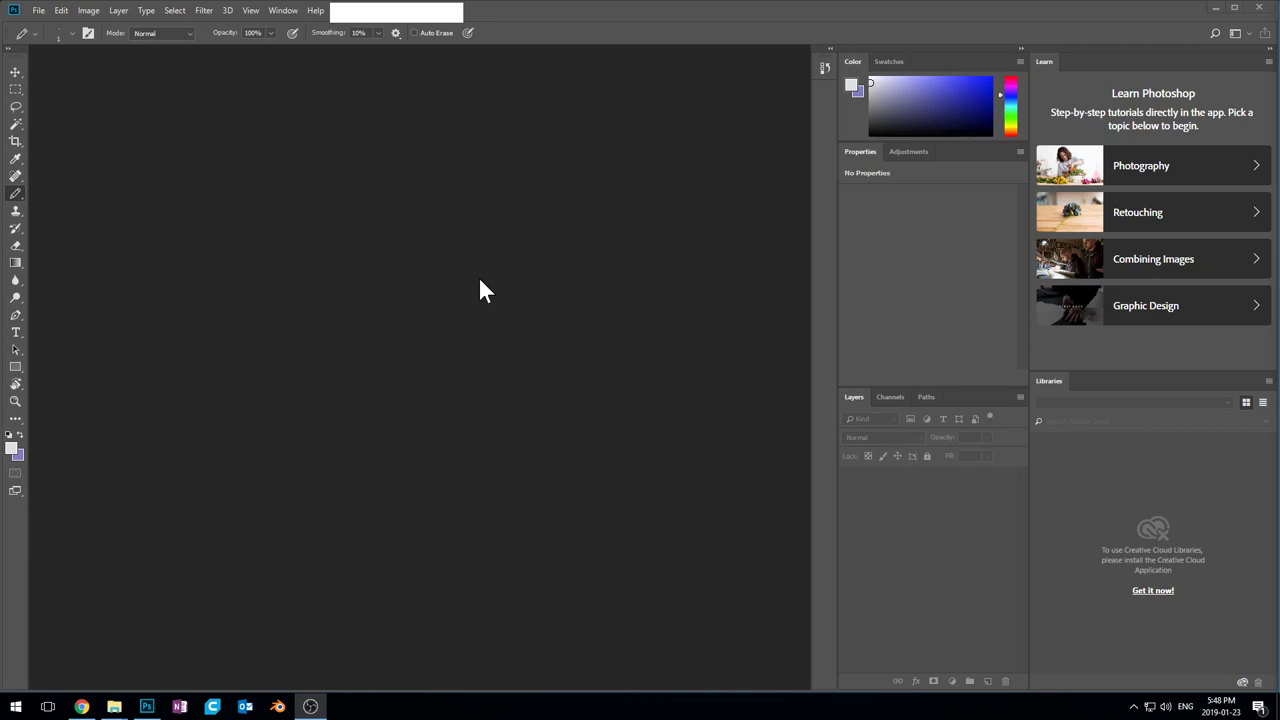
mouse_move(504, 392)
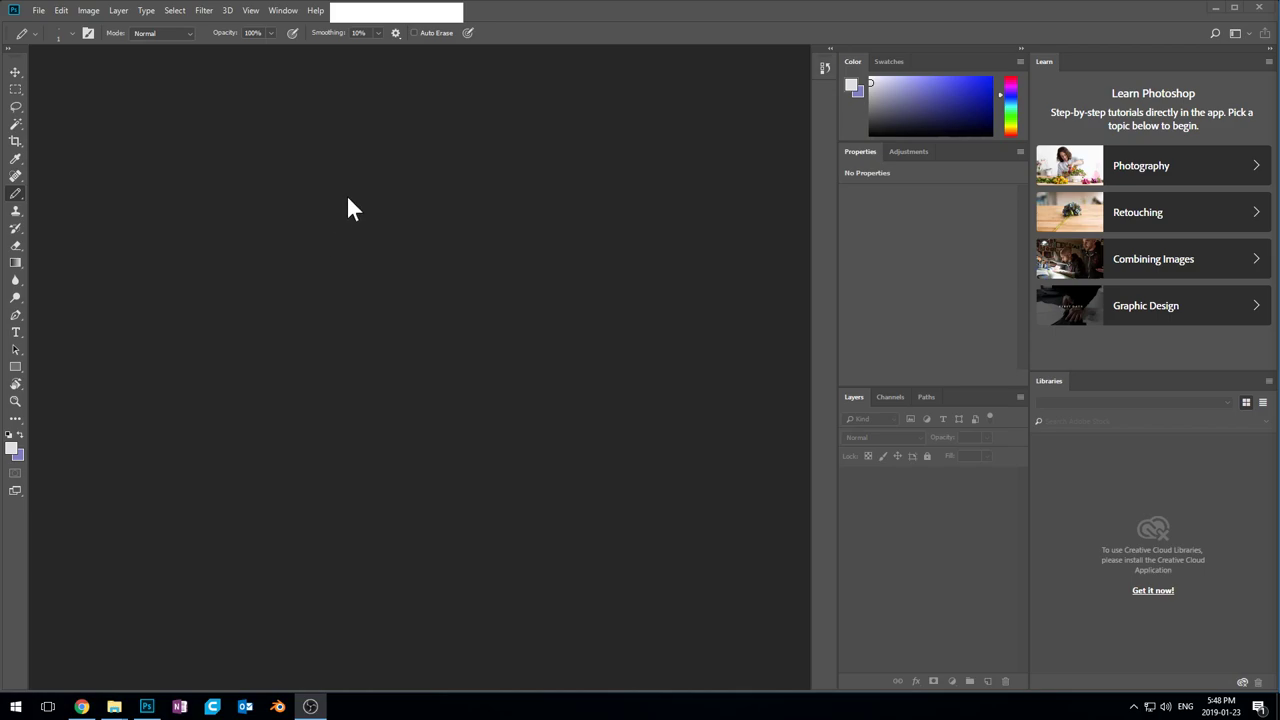
mouse_move(240, 112)
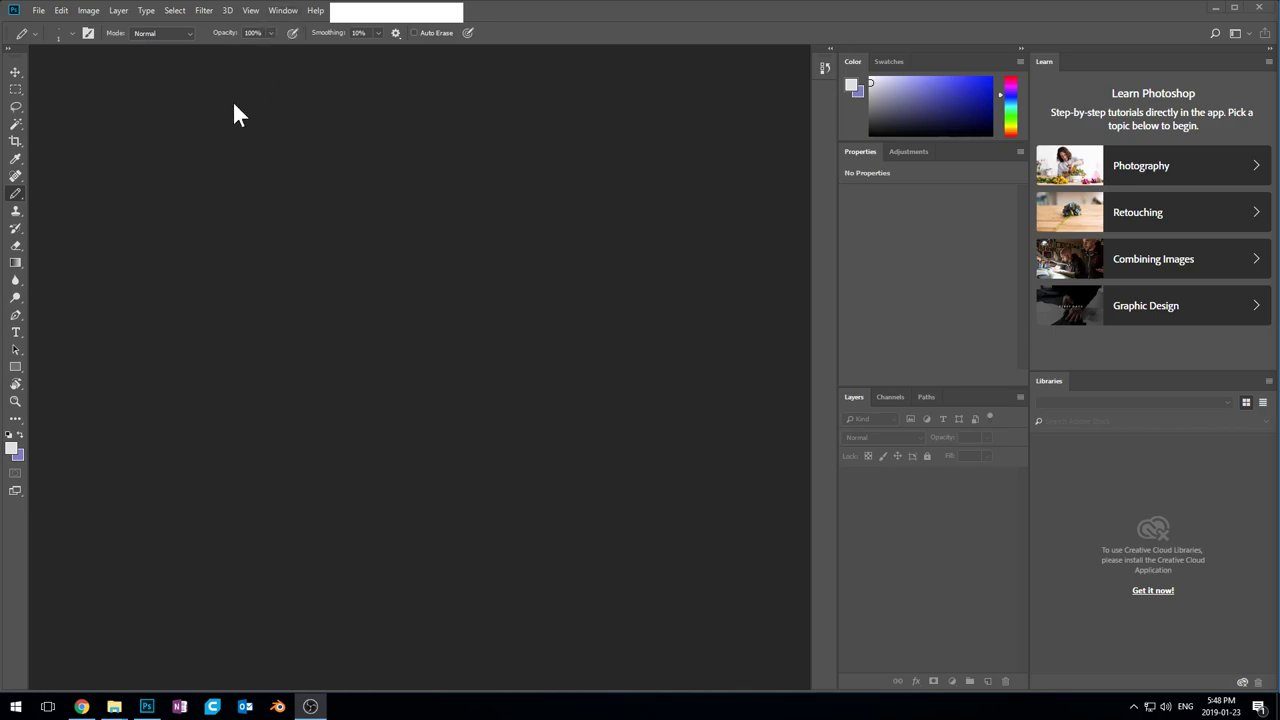
Switch to the Painting workspace from the Window > Workspace list
click(284, 10)
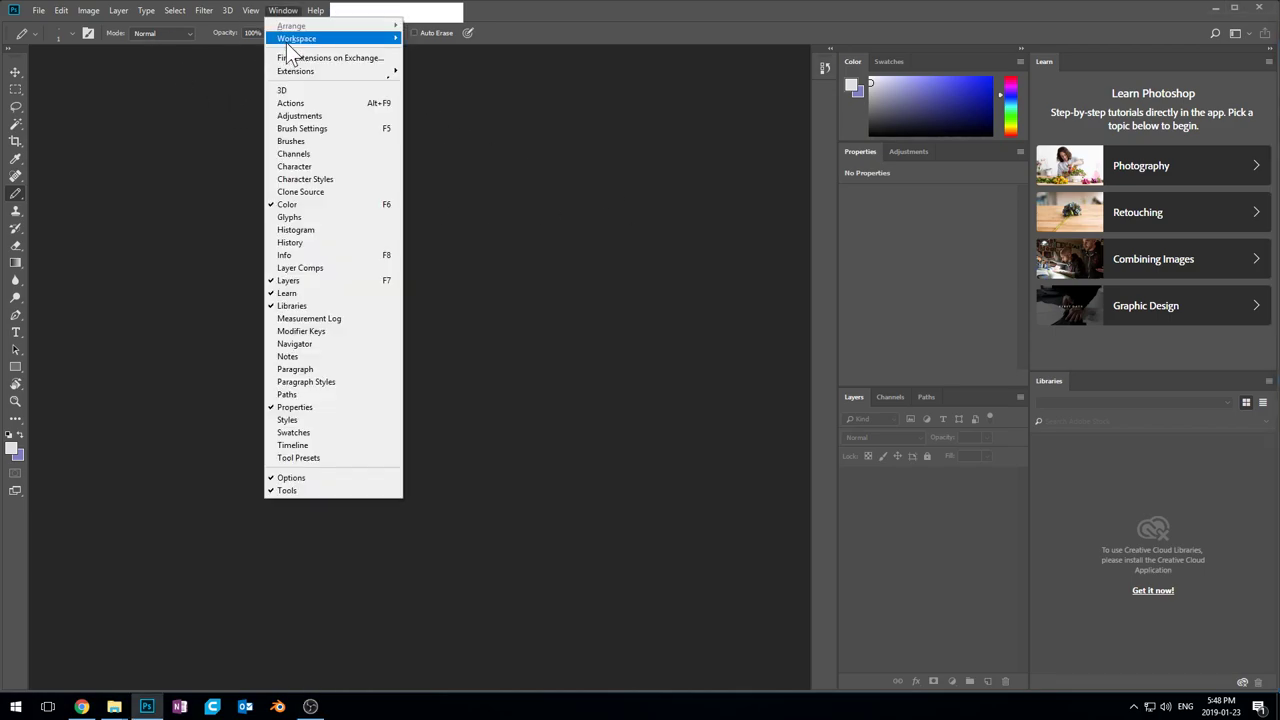
mouse_move(296, 38)
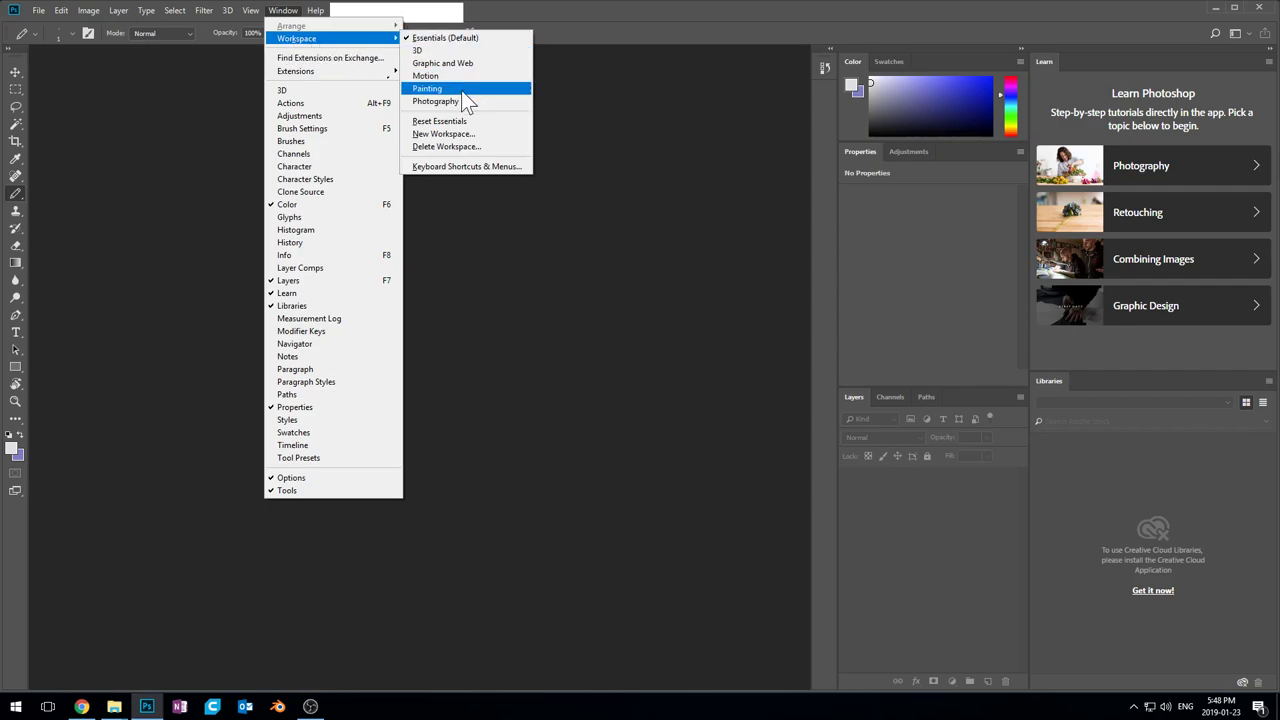
click(428, 88)
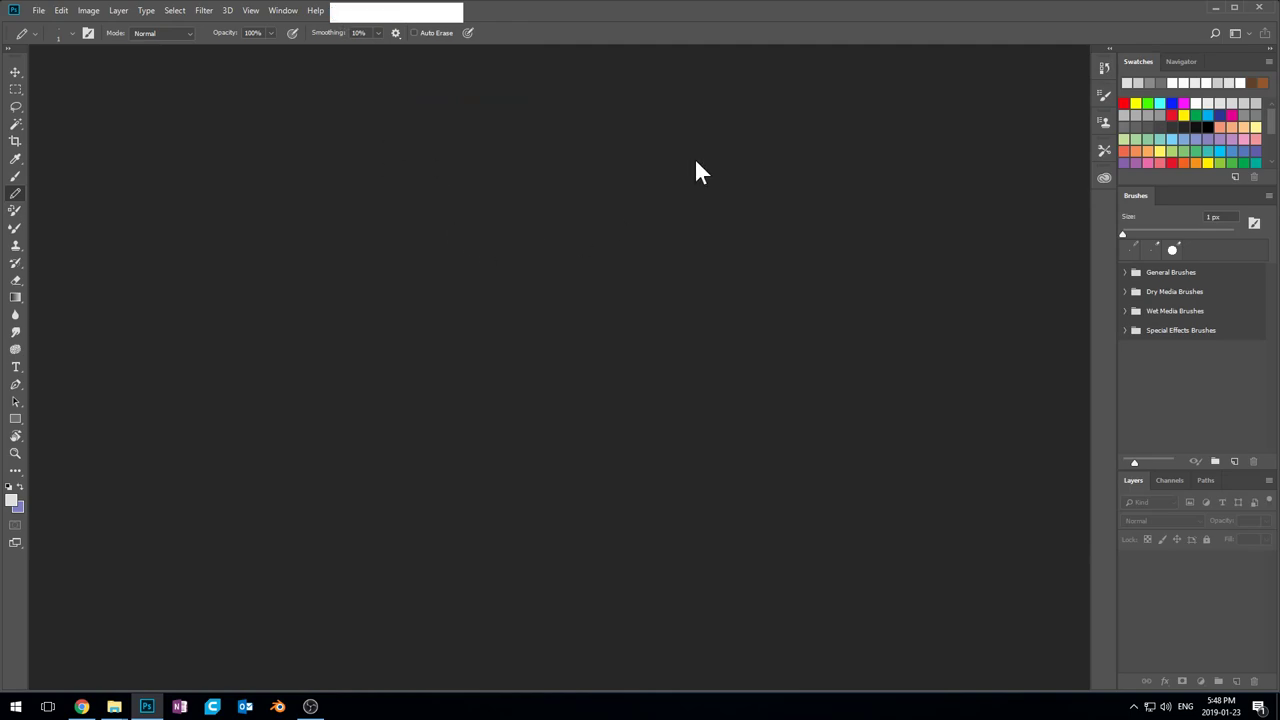
mouse_move(770, 358)
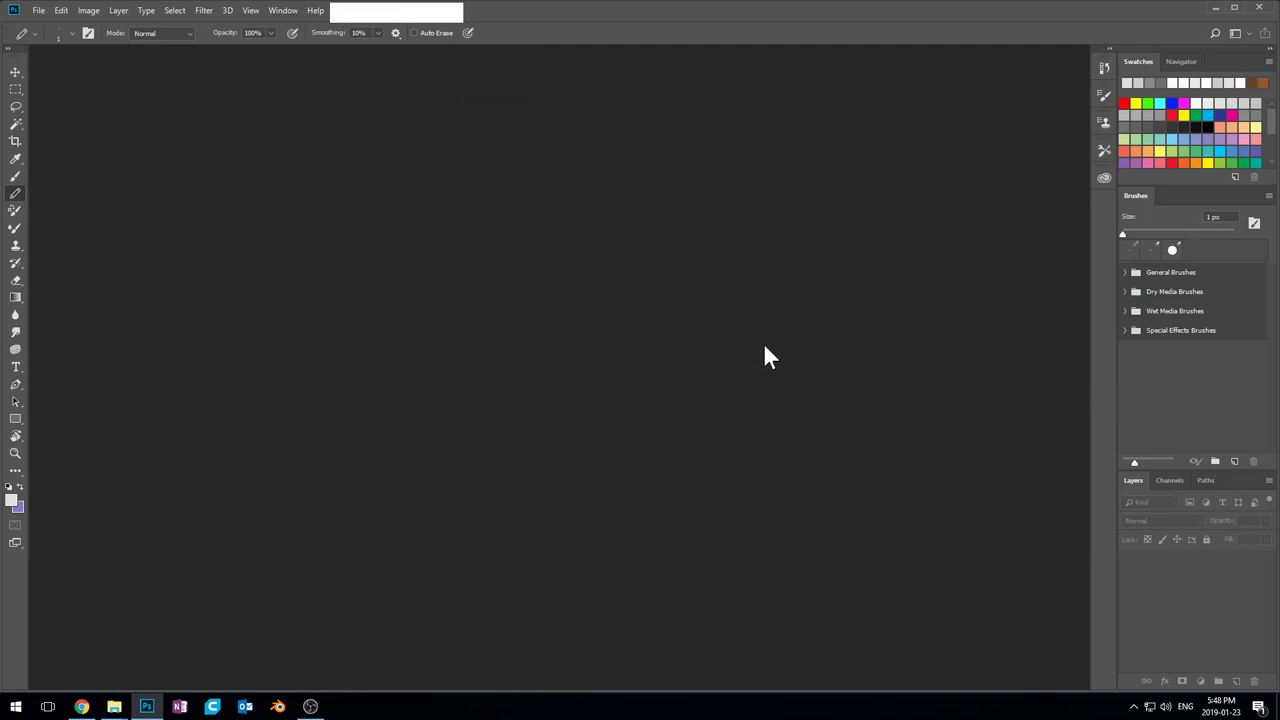
mouse_move(880, 388)
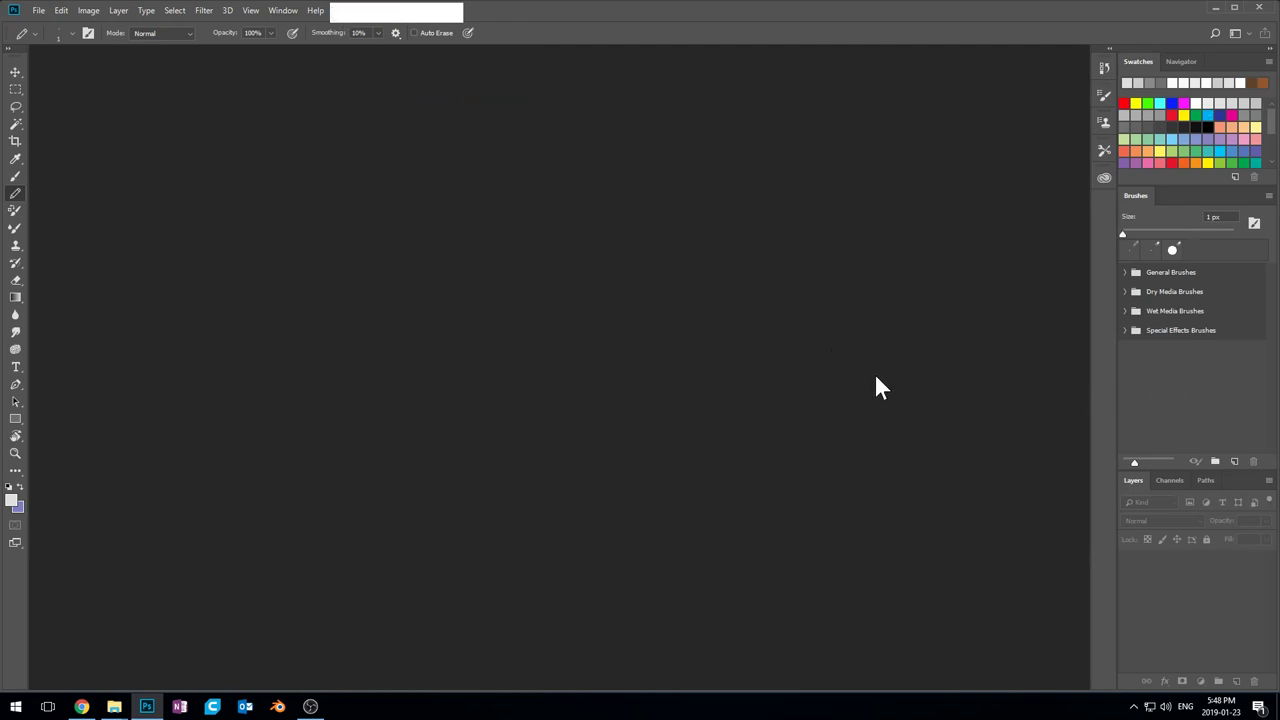
mouse_move(1044, 390)
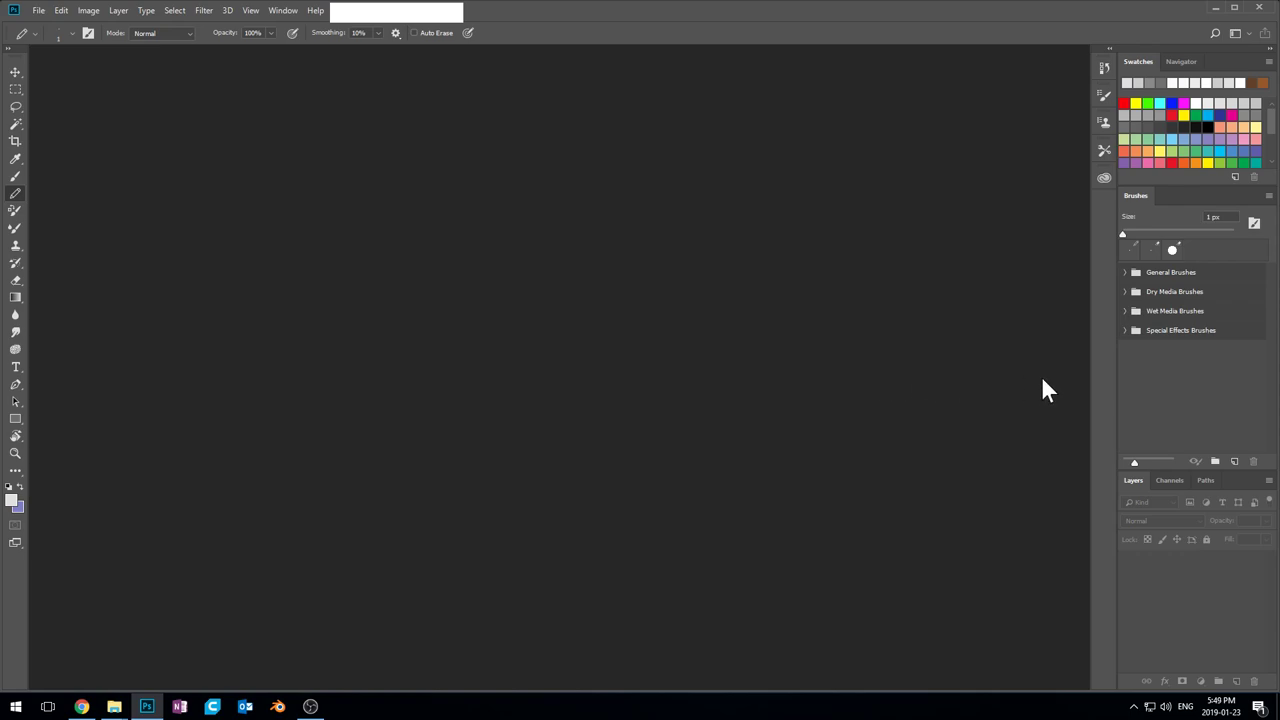
mouse_move(1050, 108)
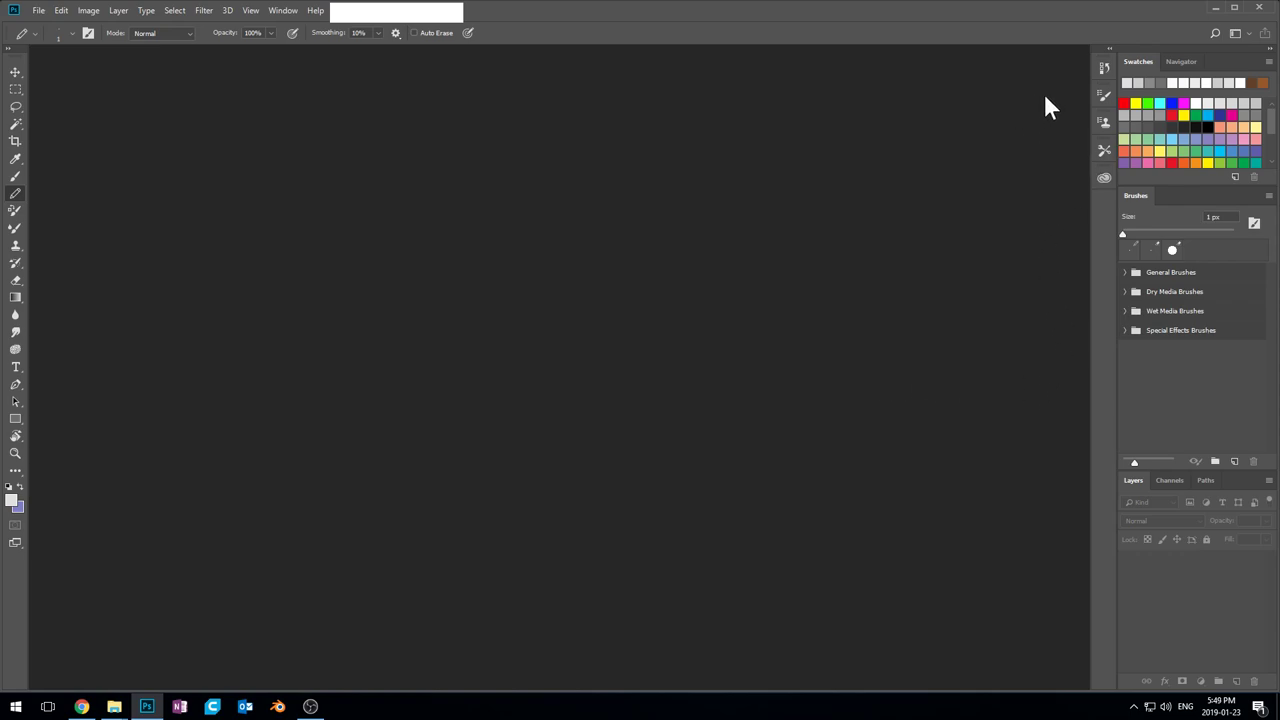
mouse_move(284, 24)
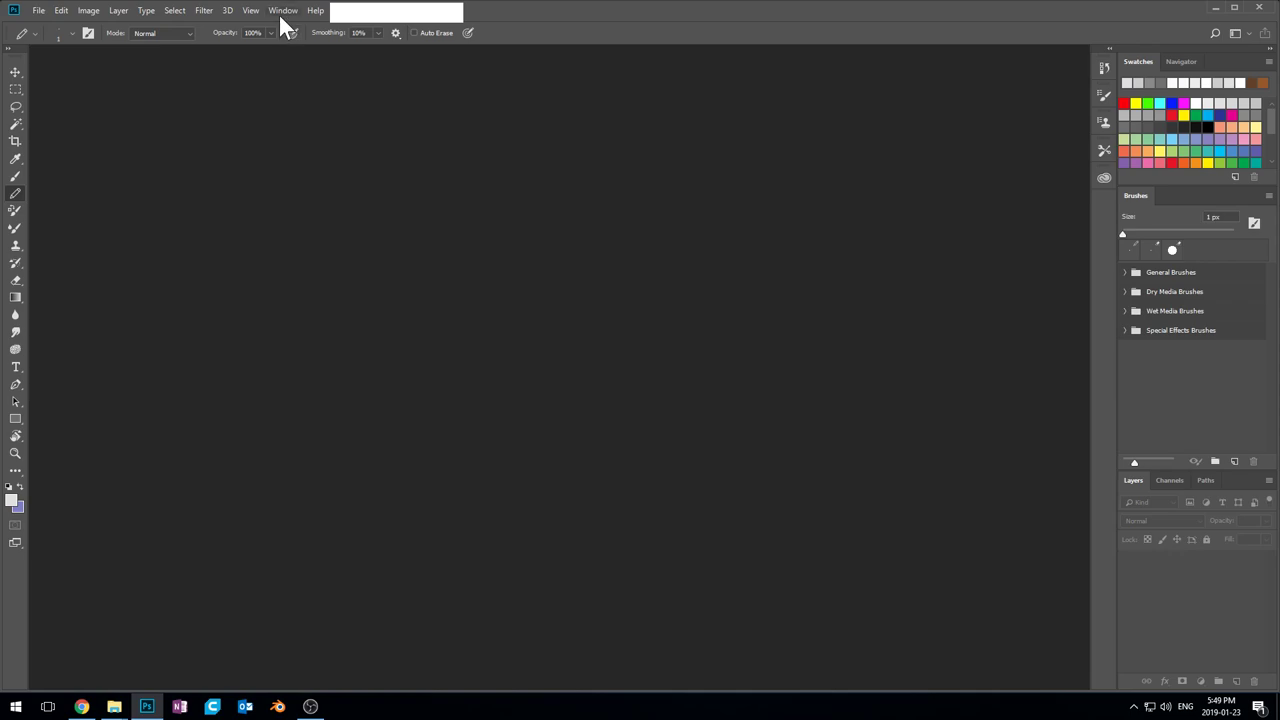
Enable the Color panel and flip between the Color and Swatches tabs in the top-right group
click(284, 10)
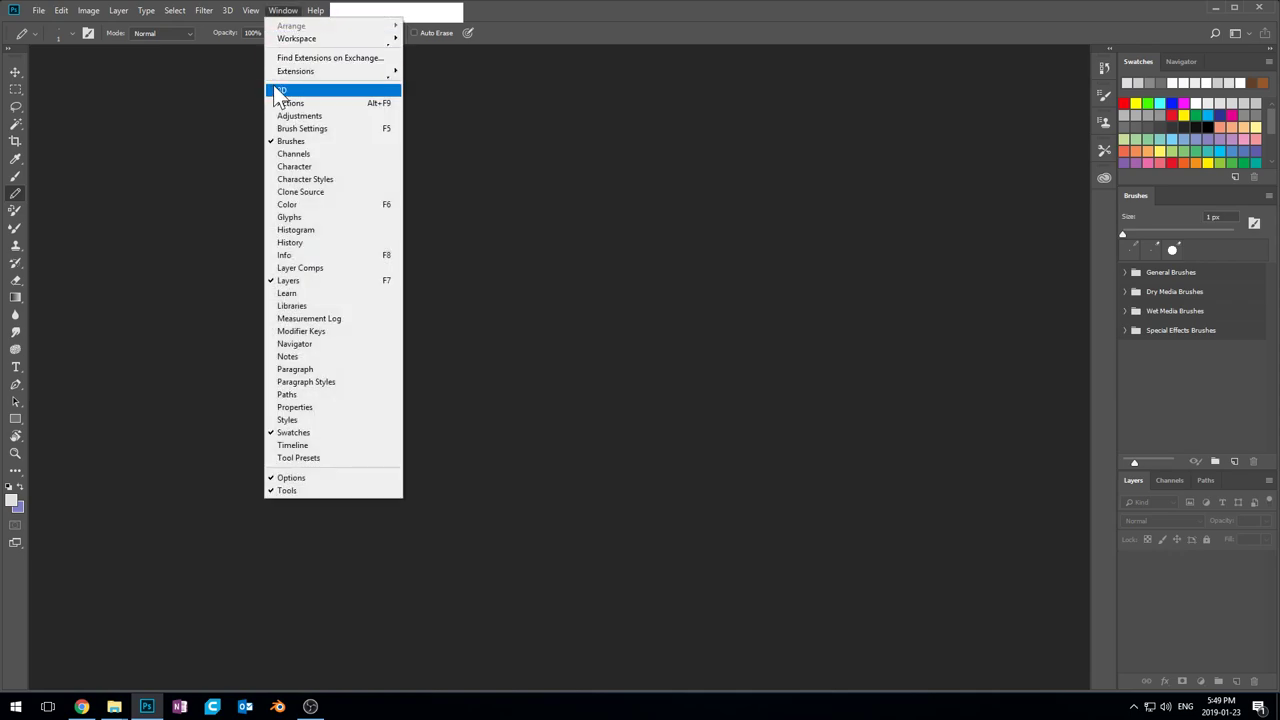
mouse_move(312, 104)
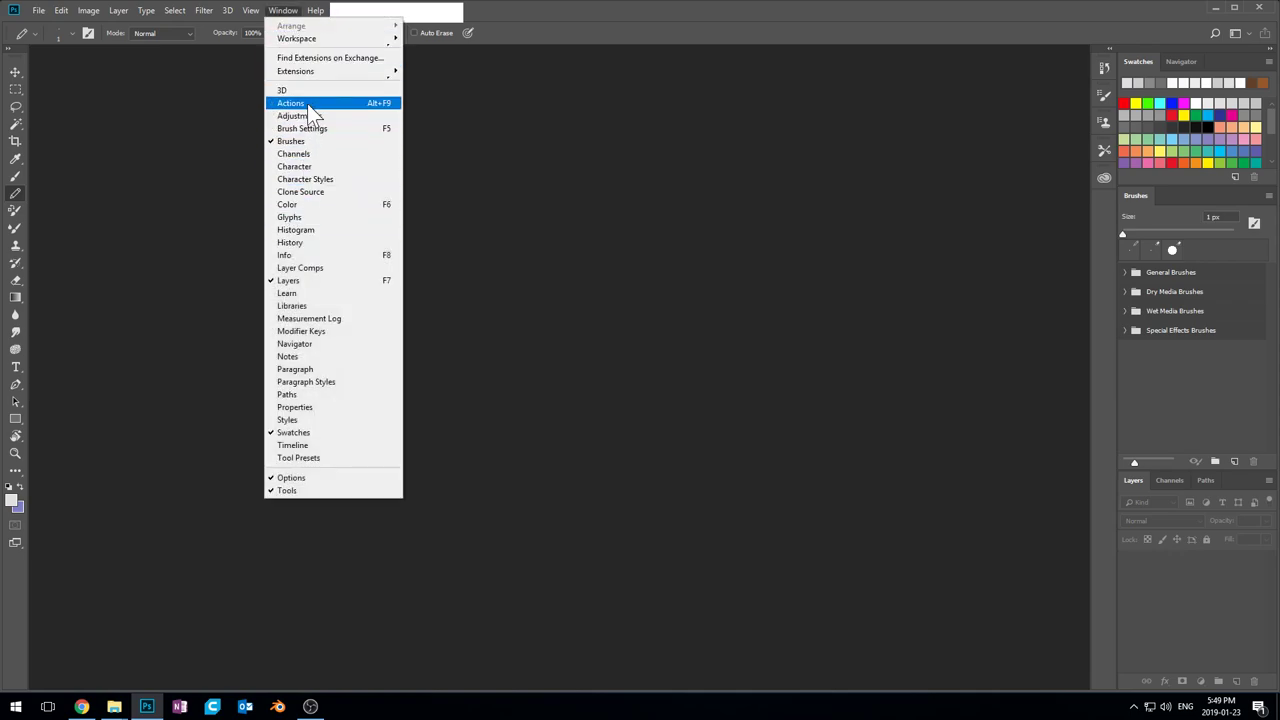
mouse_move(312, 356)
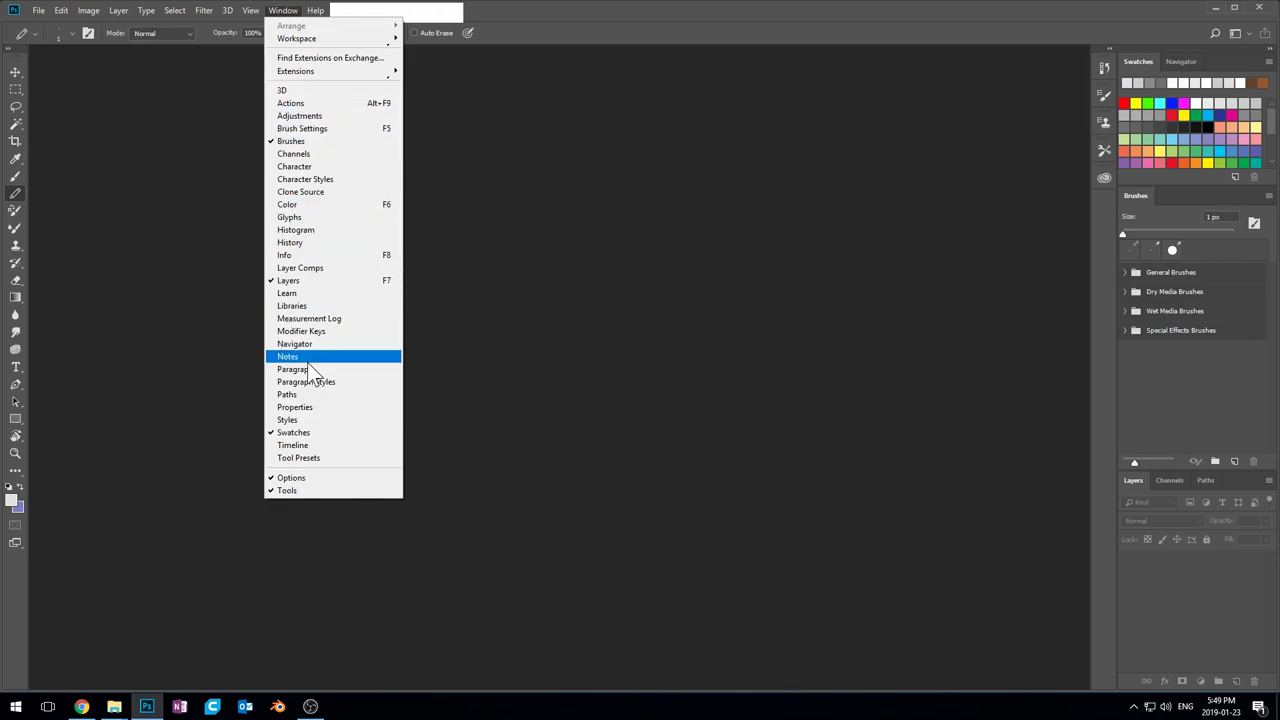
mouse_move(290, 242)
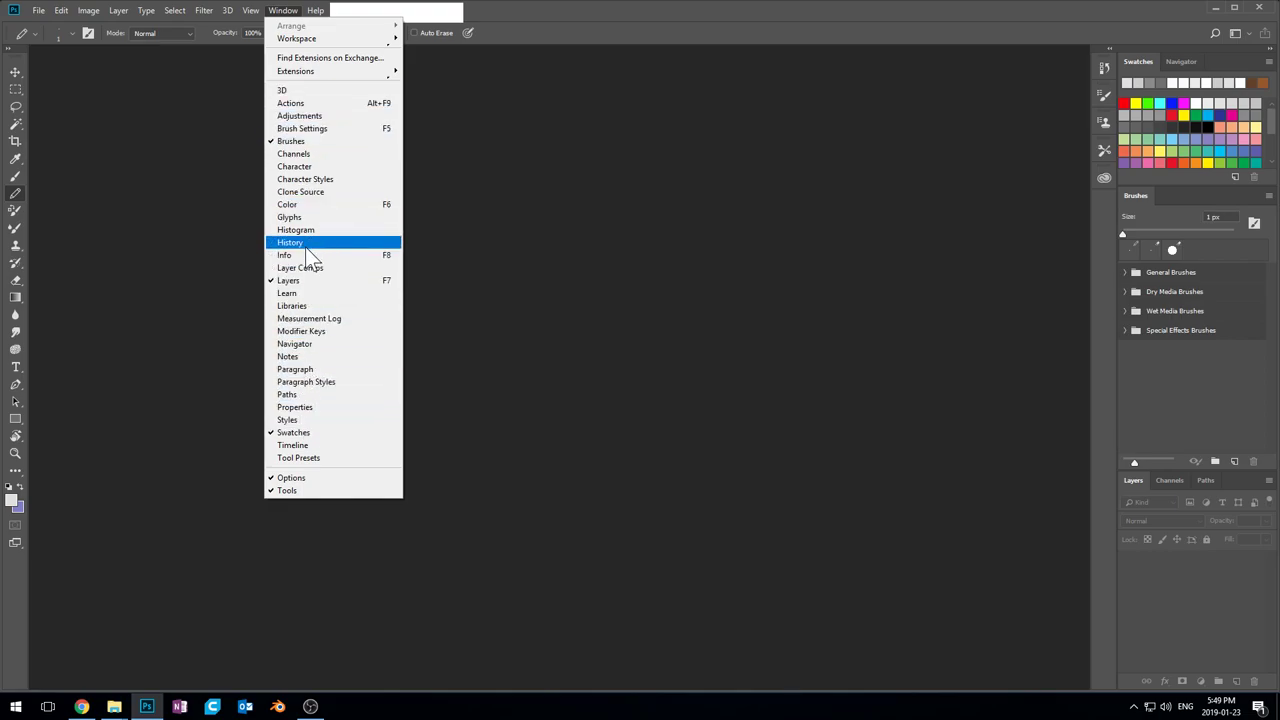
mouse_move(300, 210)
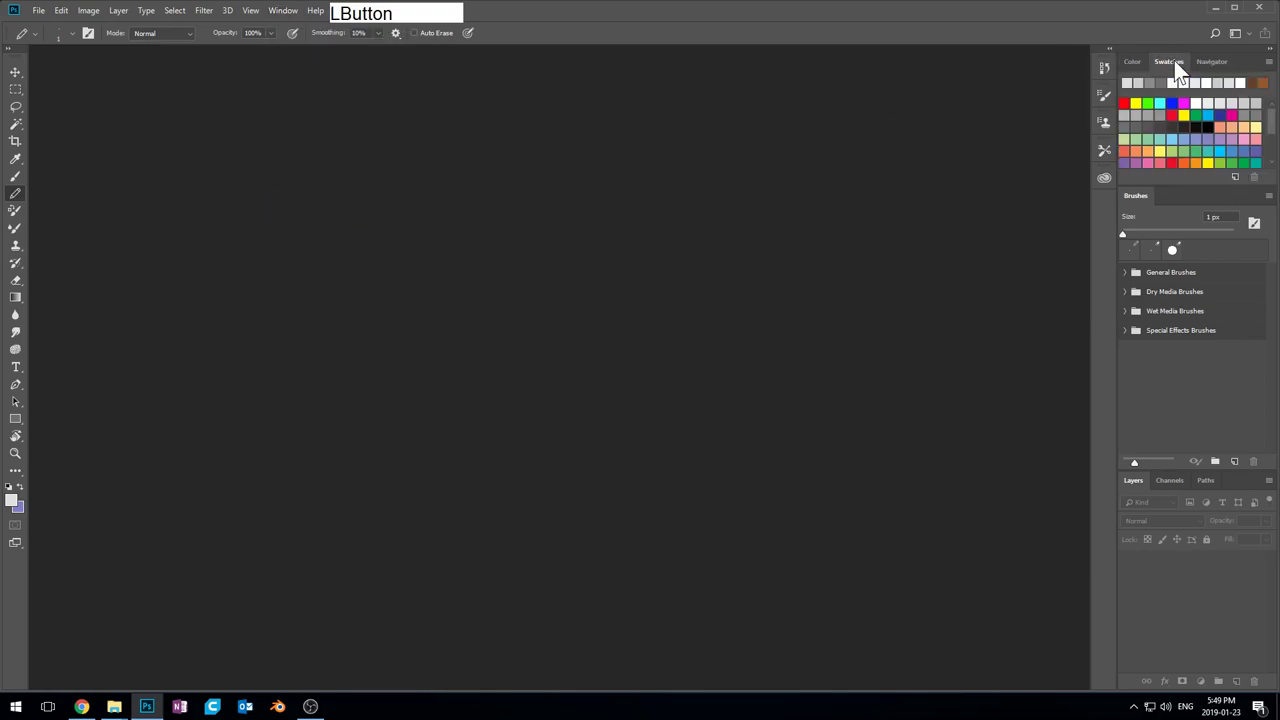
click(1132, 60)
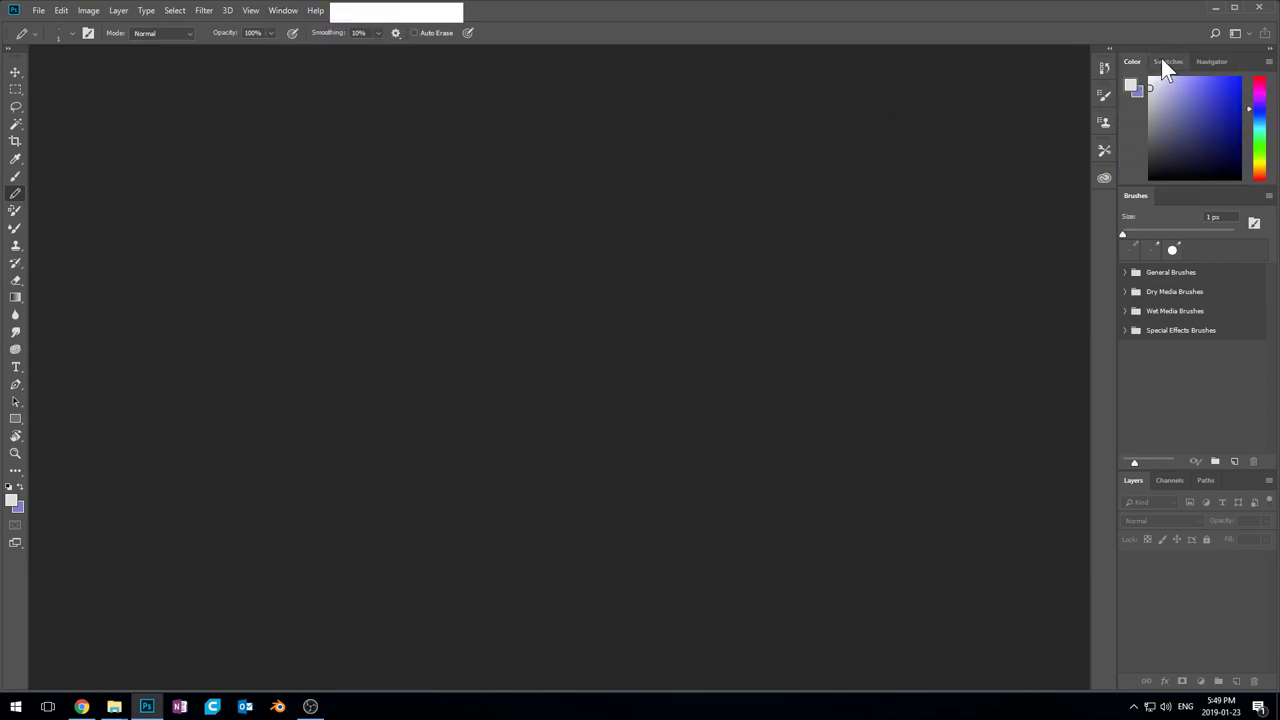
click(1168, 60)
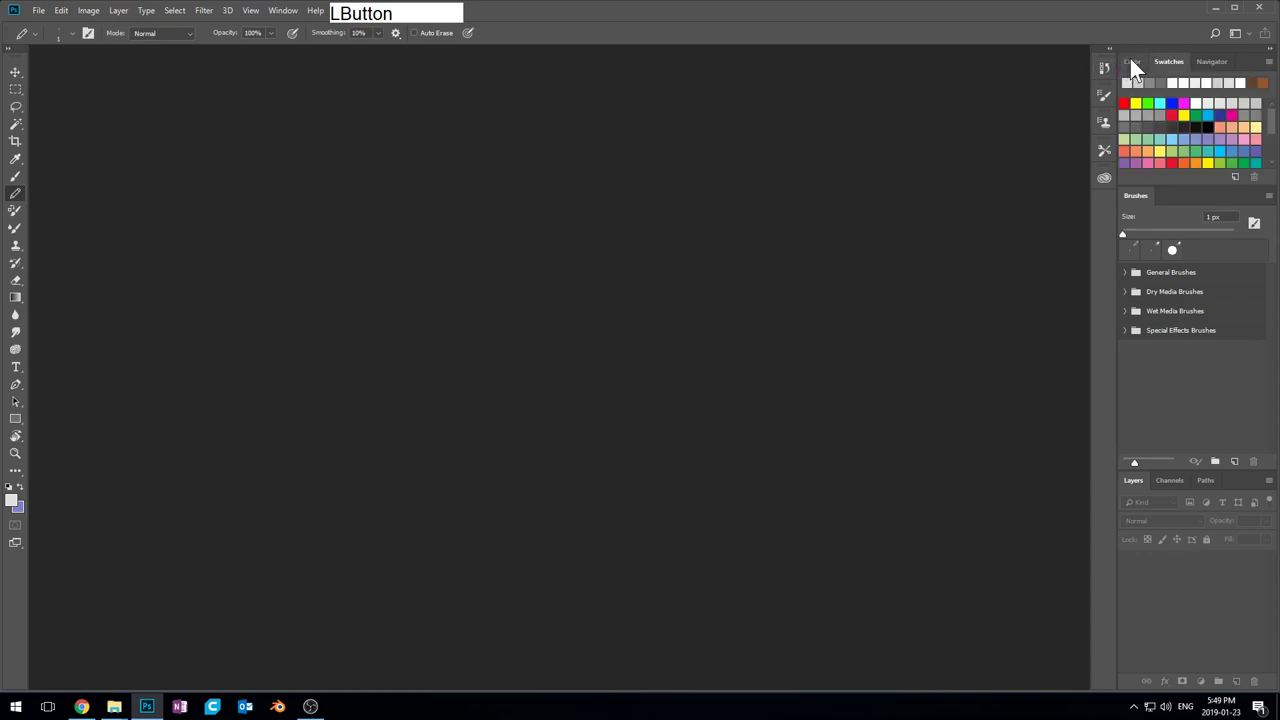
click(1132, 60)
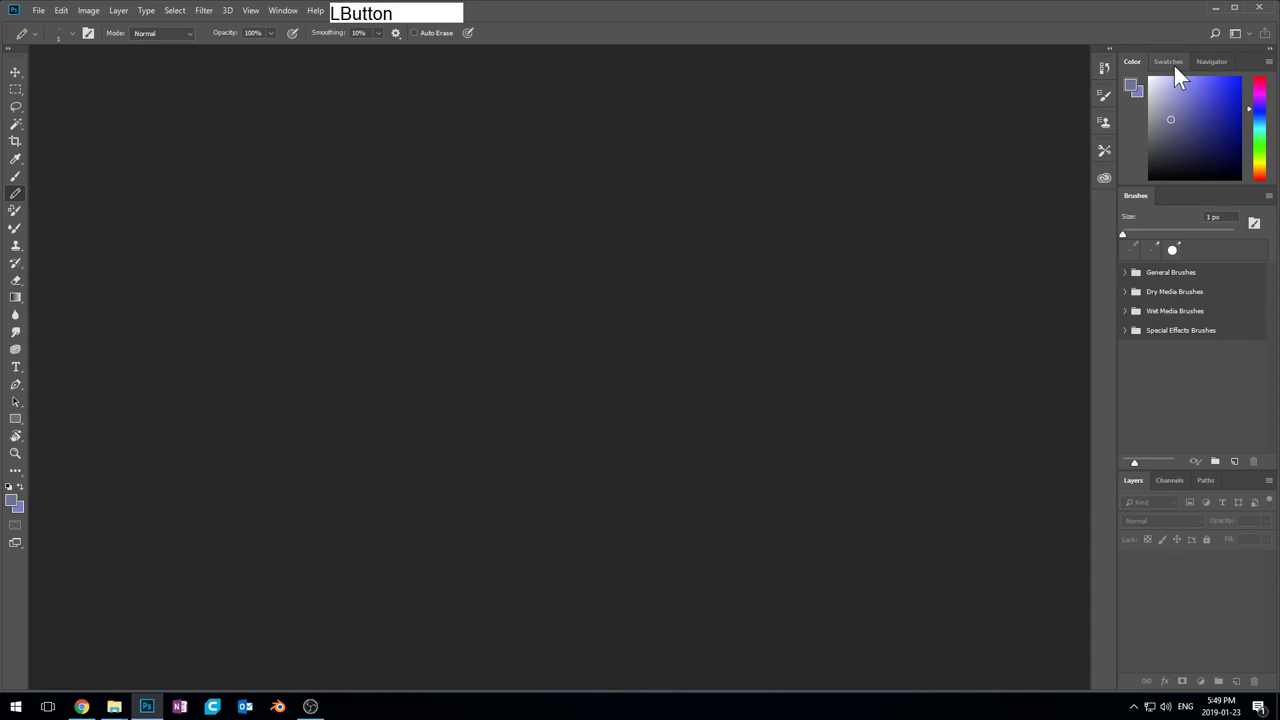
click(1168, 60)
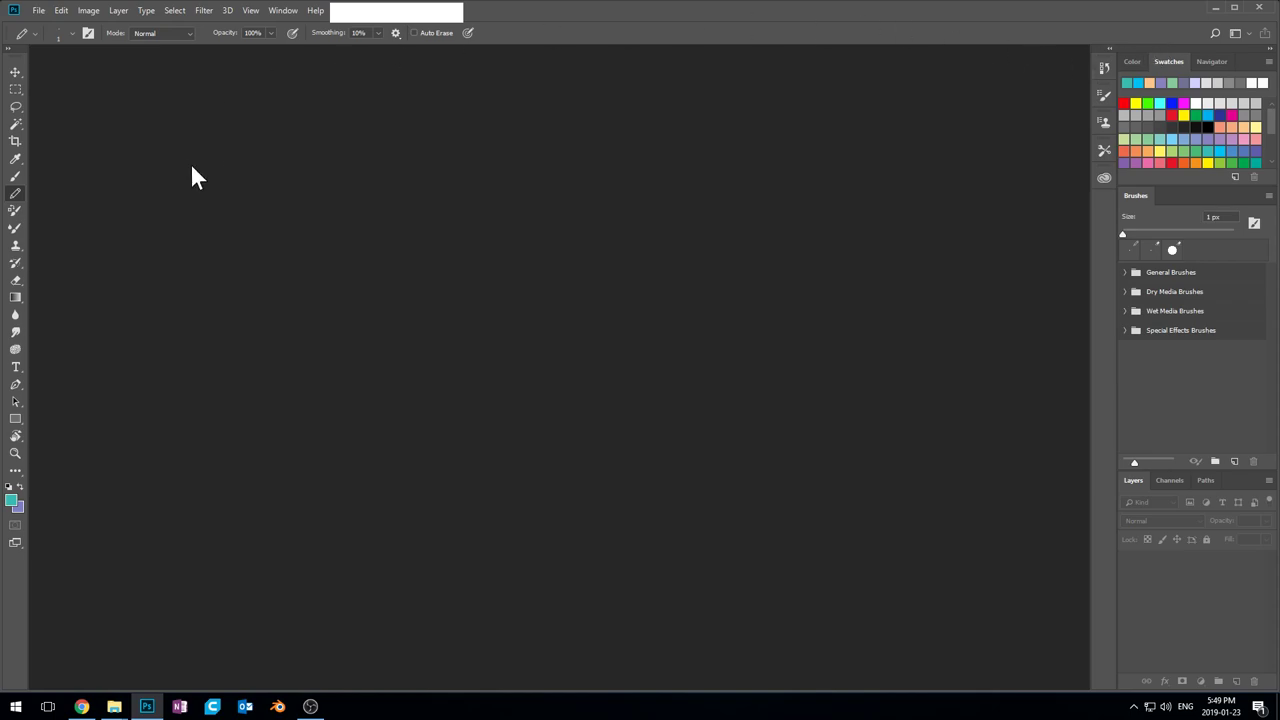
mouse_move(1184, 300)
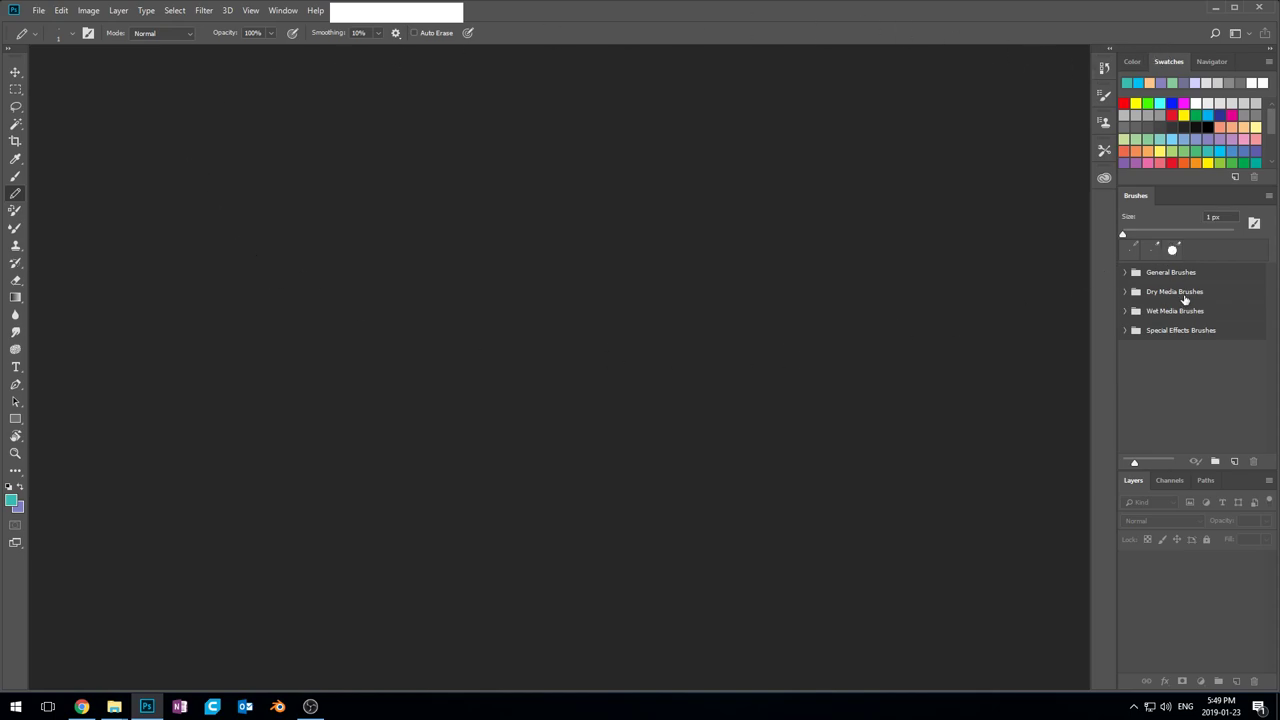
Dock the History panel beside Brushes via the Window menu, reopening the panel list afterwards
click(284, 10)
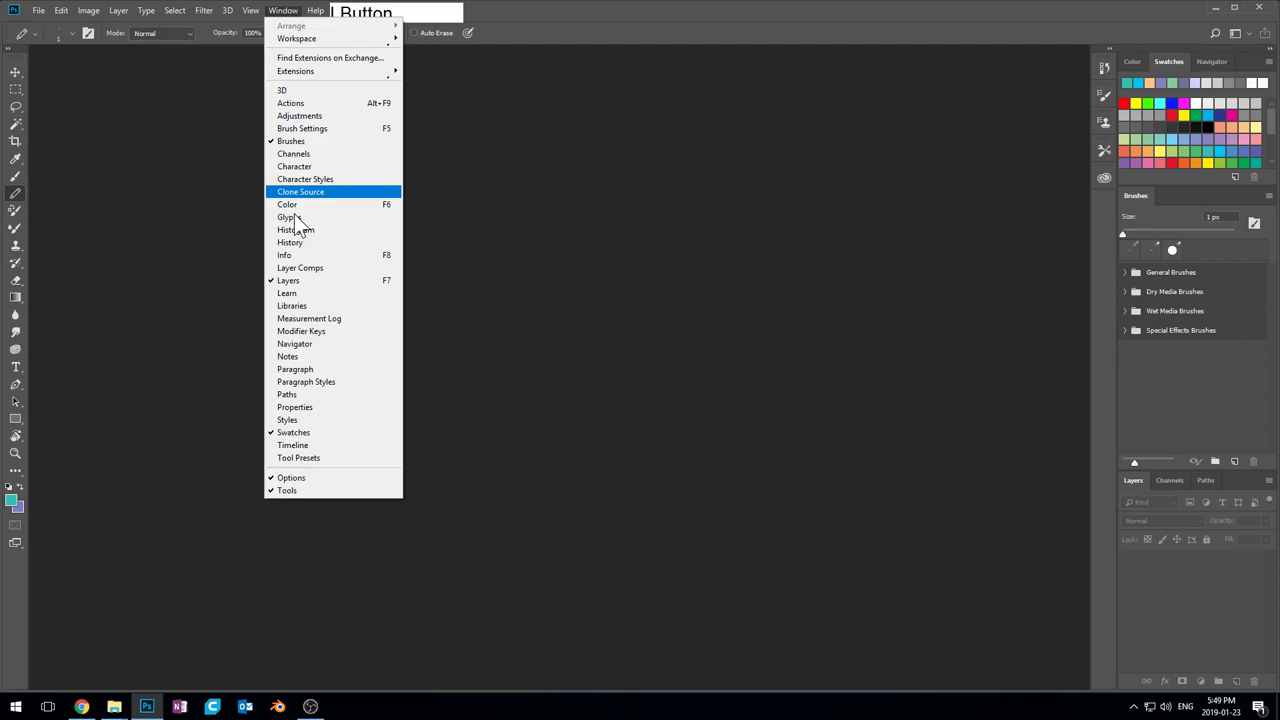
click(290, 242)
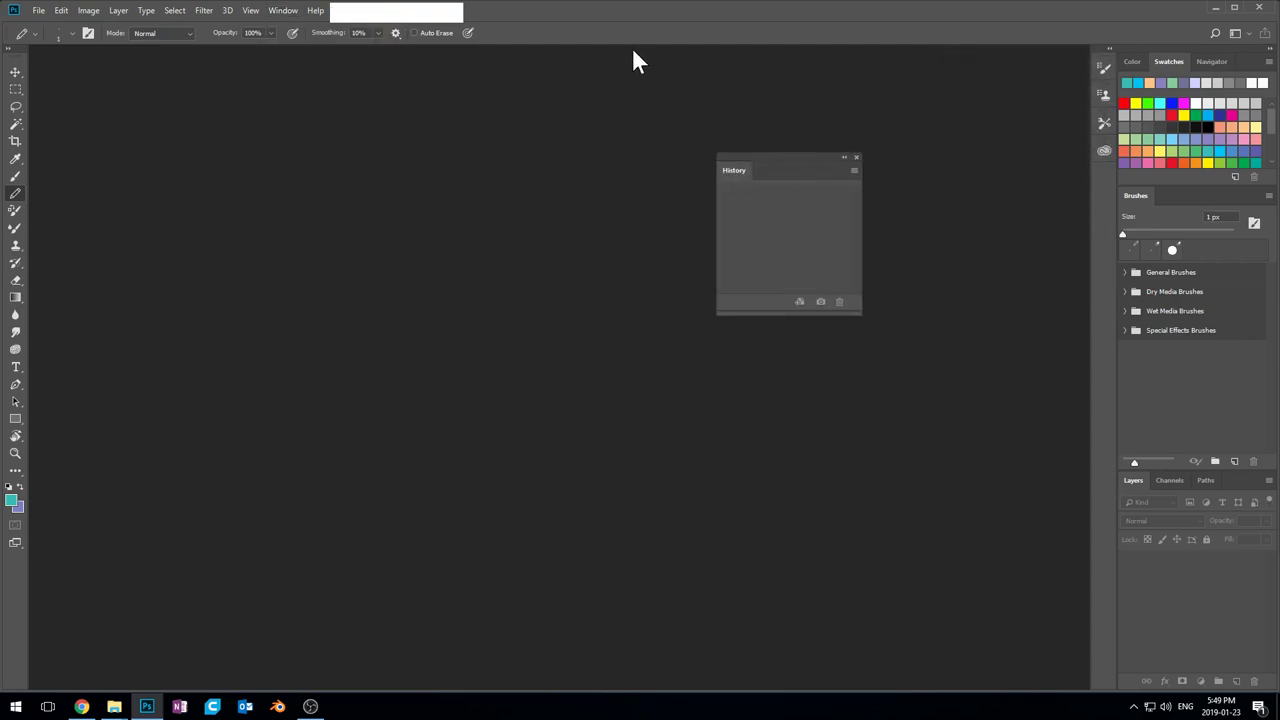
click(284, 10)
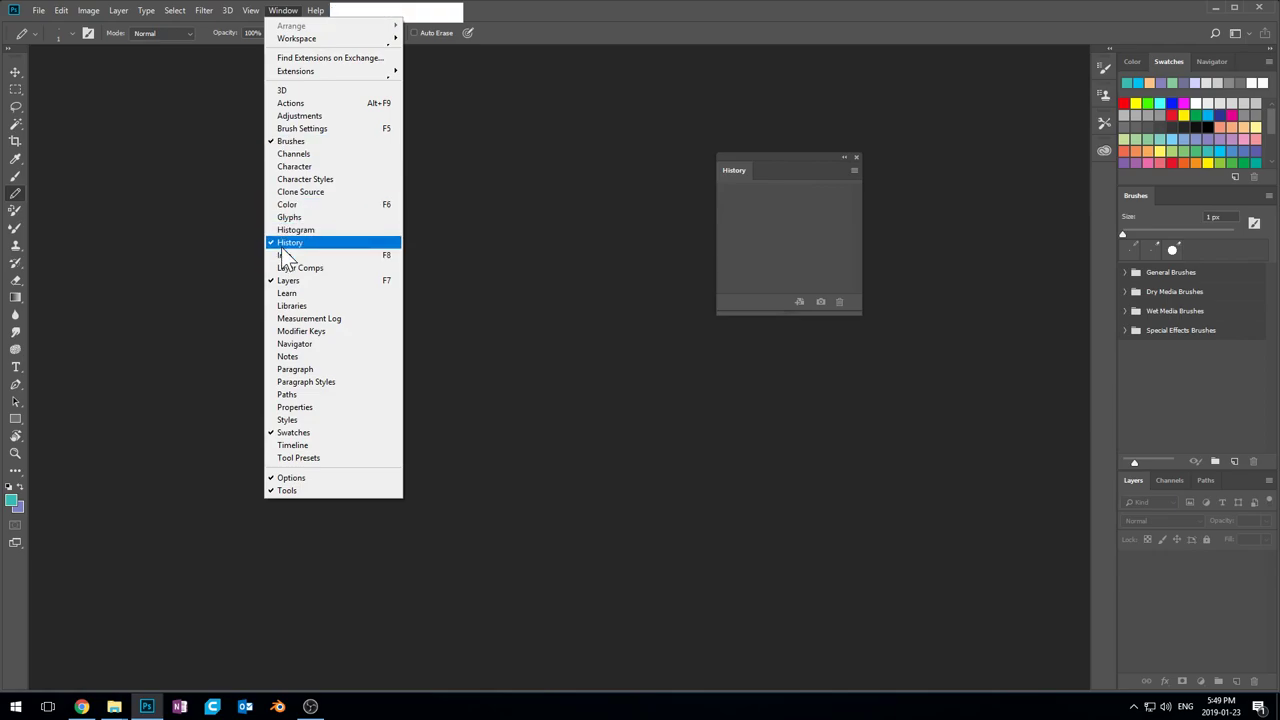
click(290, 242)
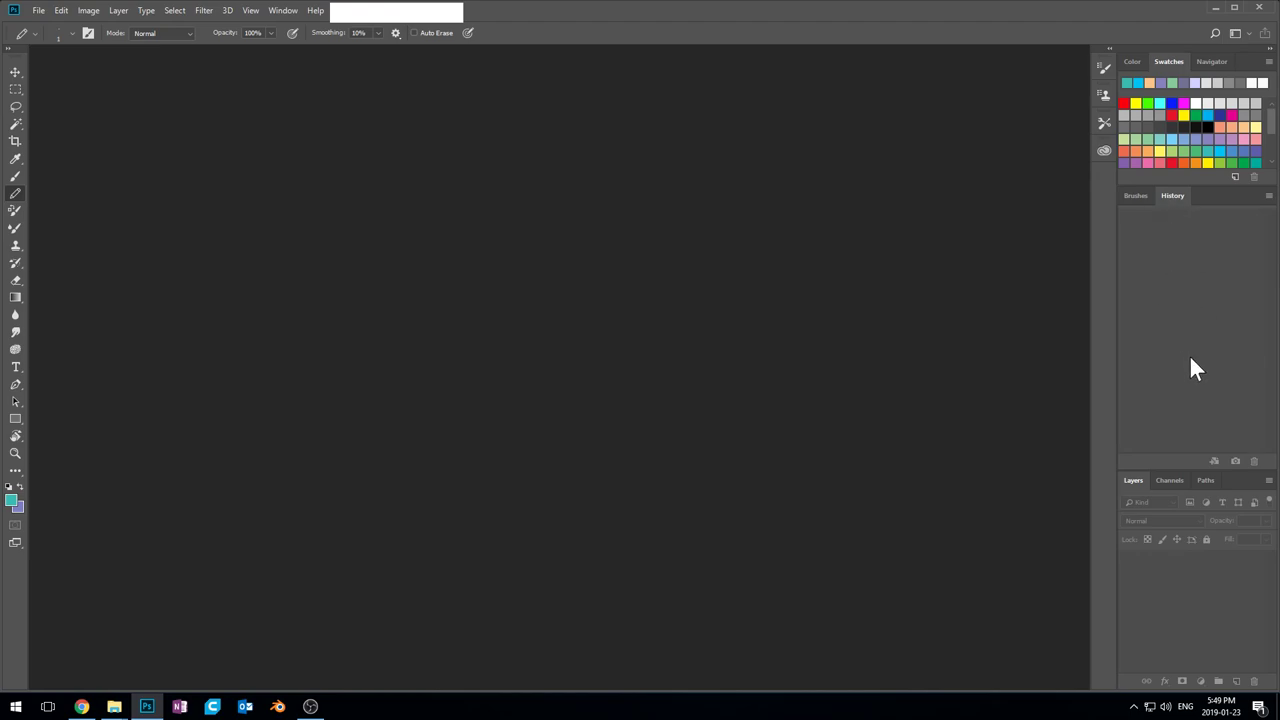
mouse_move(1152, 304)
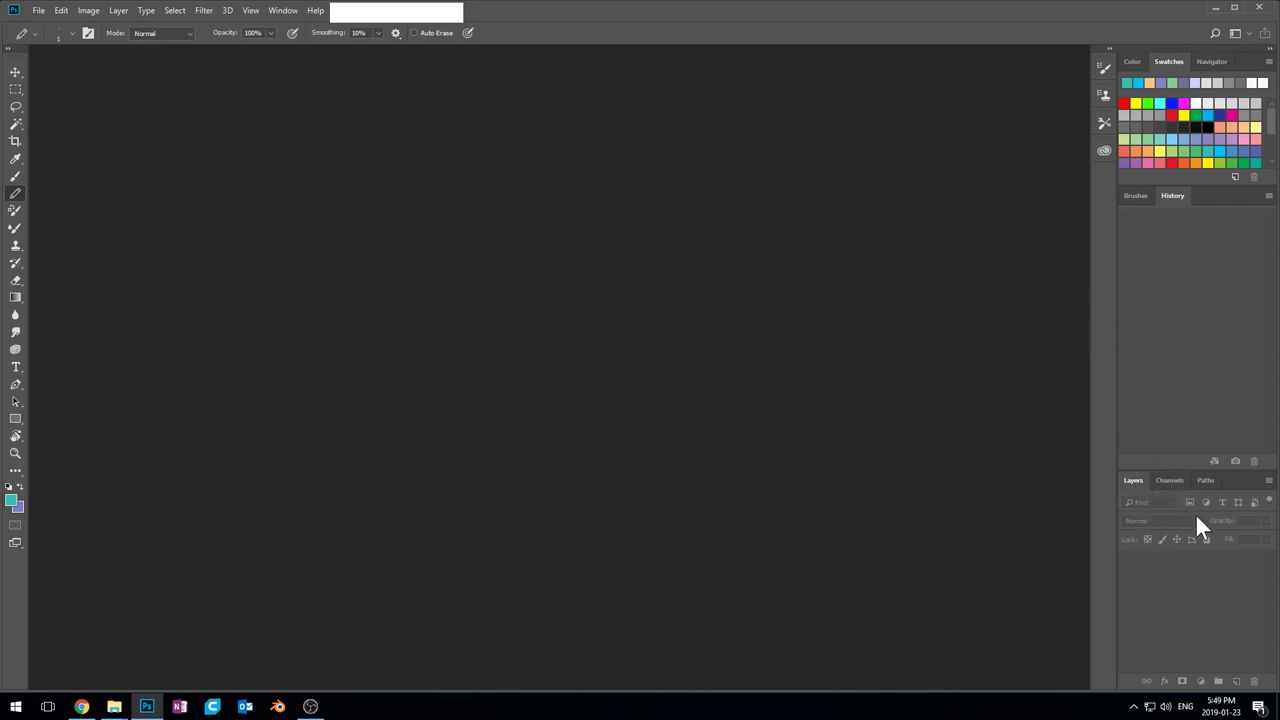
mouse_move(1170, 528)
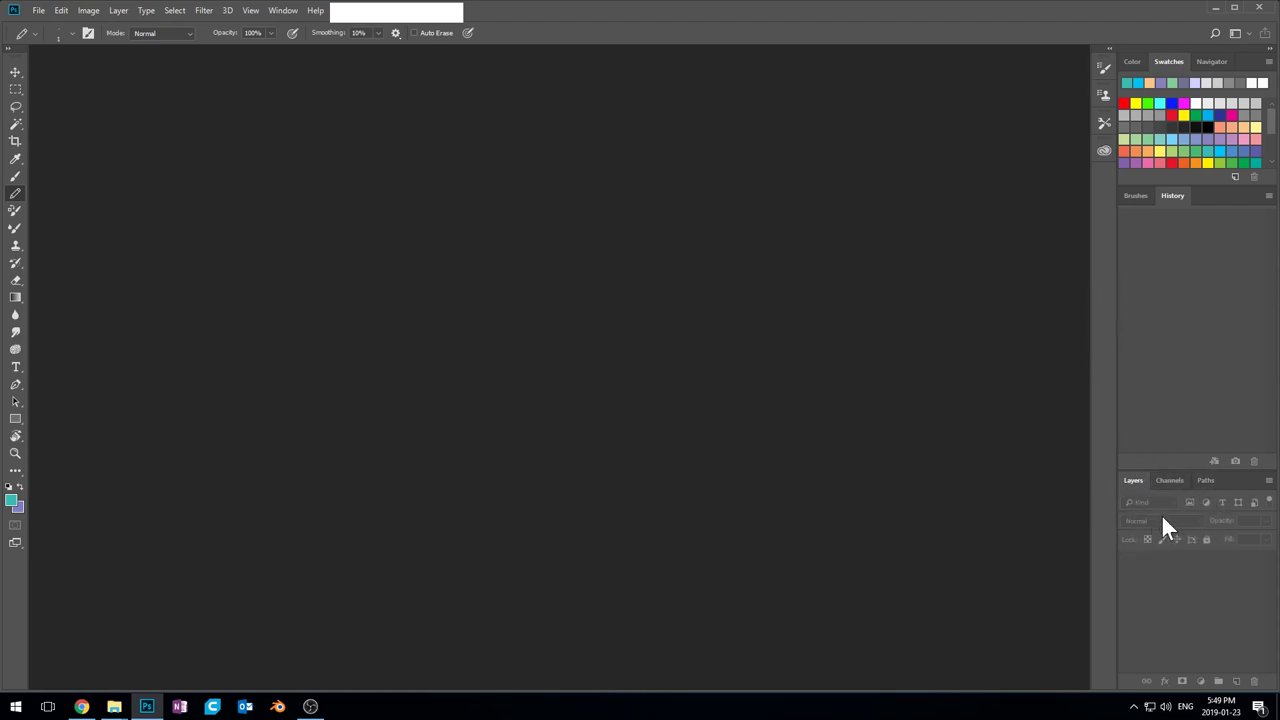
click(284, 10)
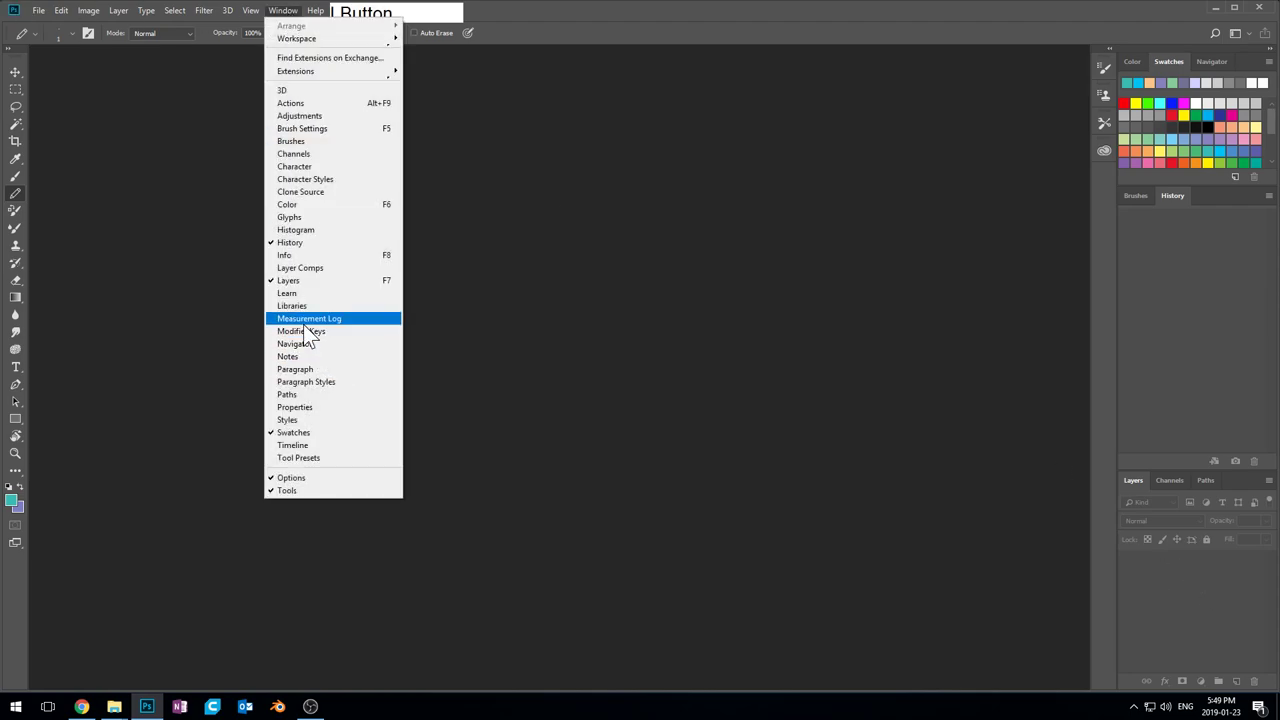
Show the Timeline panel docked along the bottom of the workspace
click(292, 444)
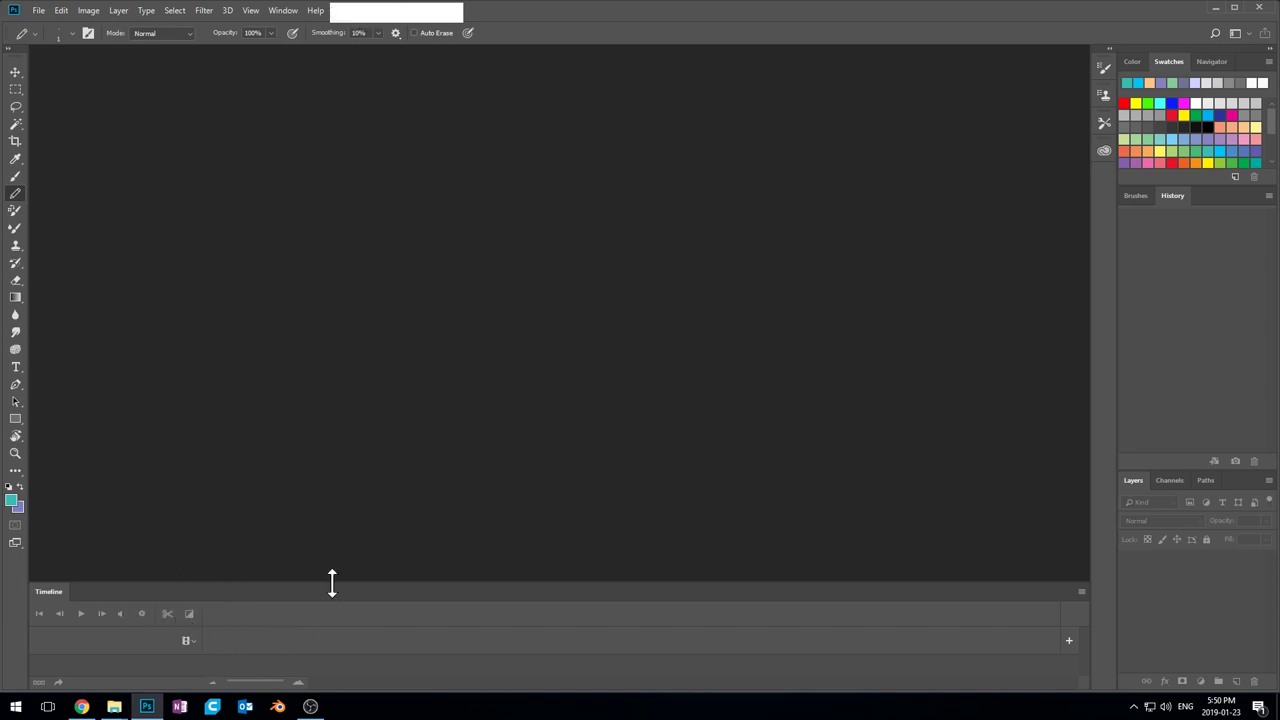
mouse_move(316, 610)
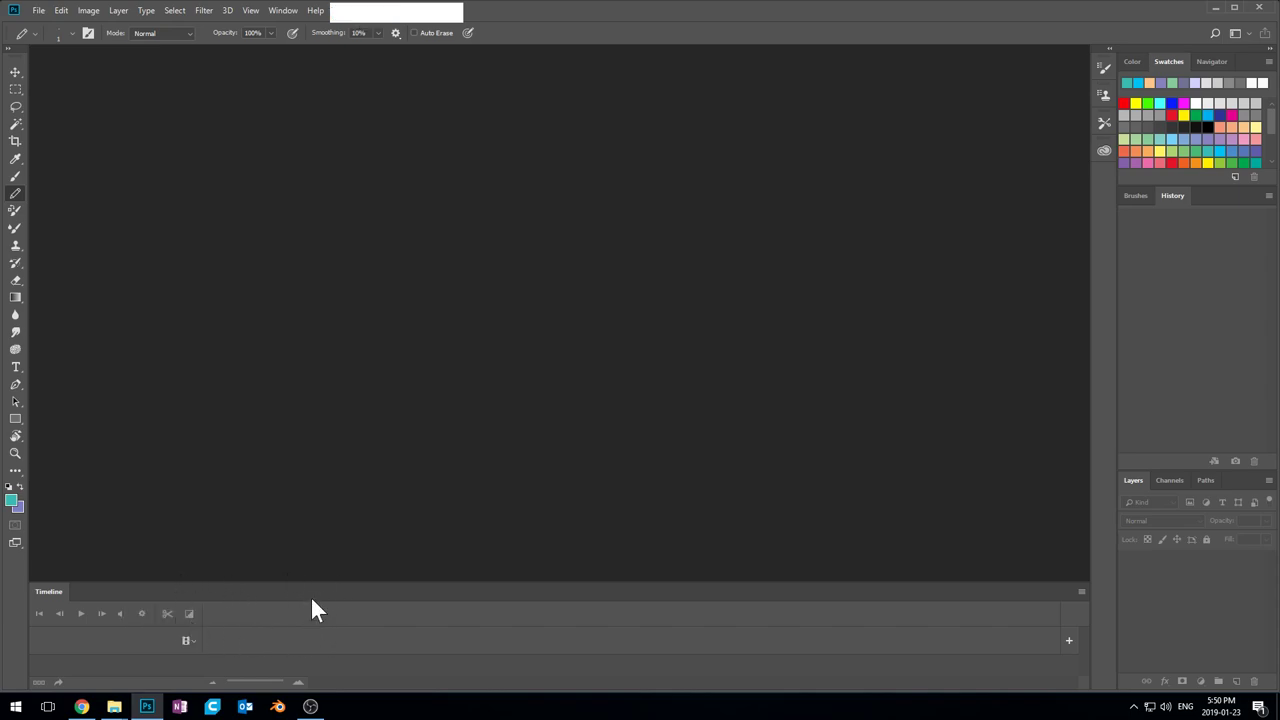
mouse_move(332, 608)
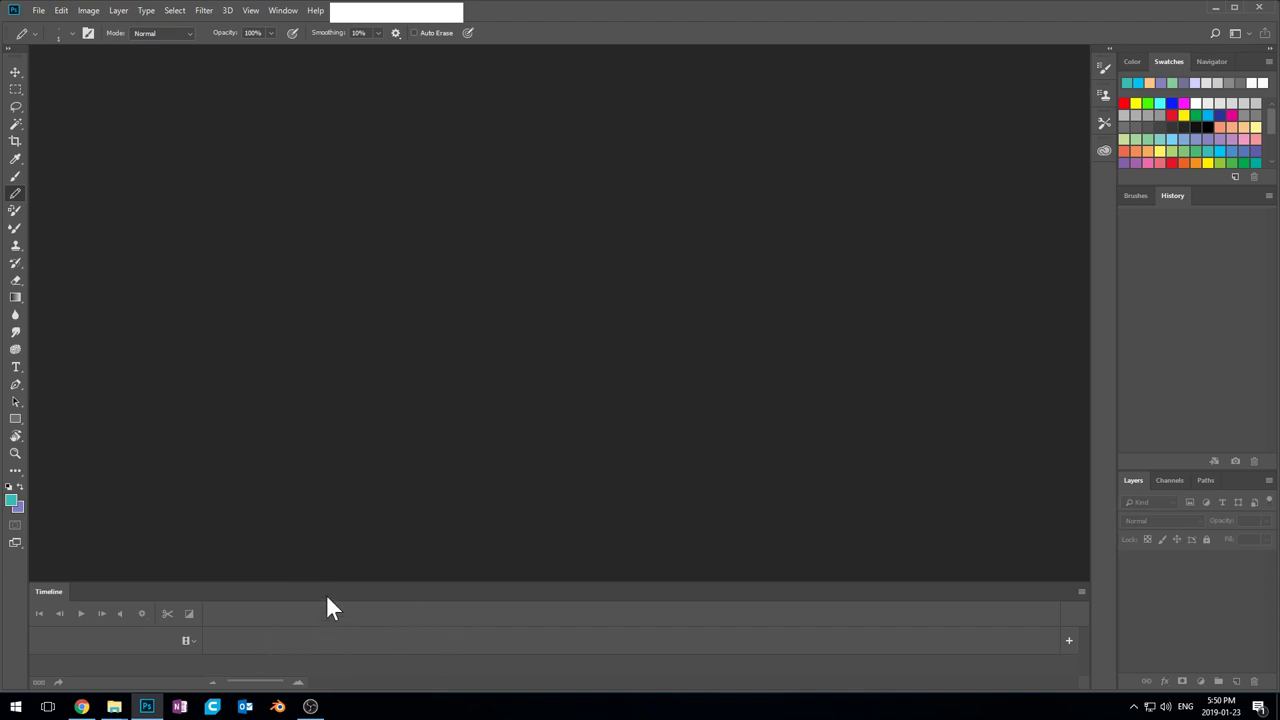
mouse_move(392, 184)
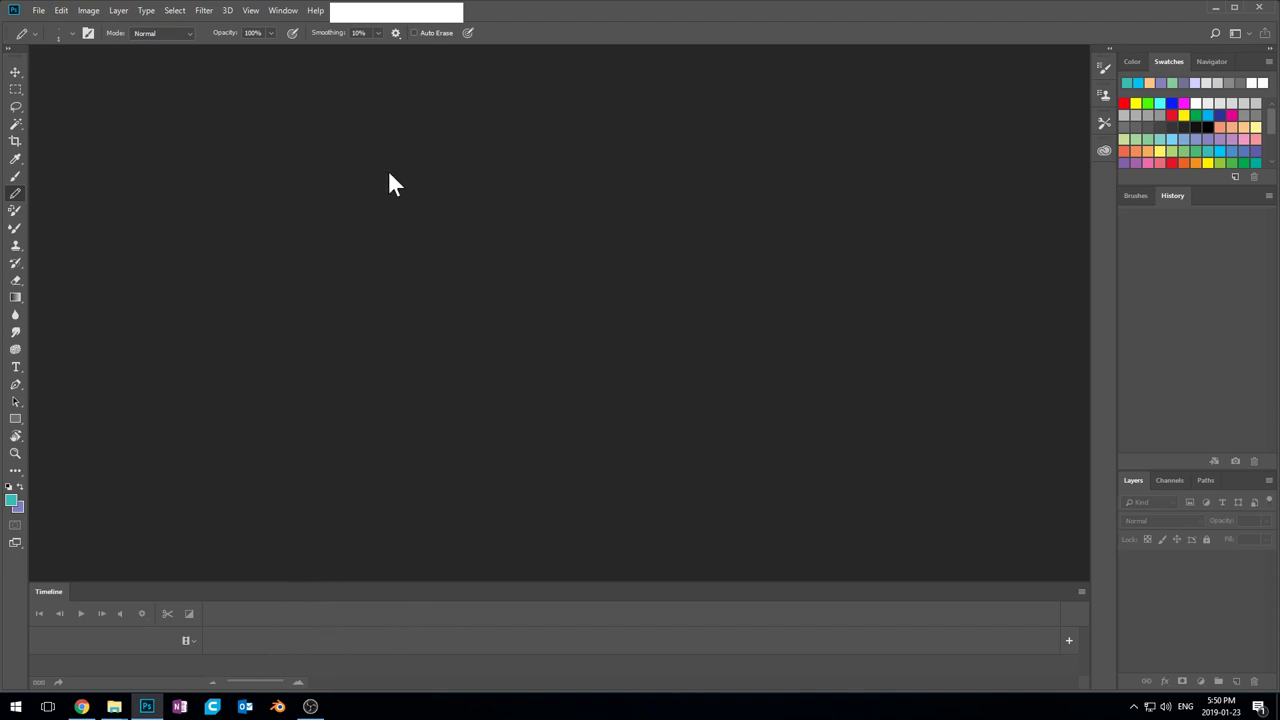
mouse_move(736, 304)
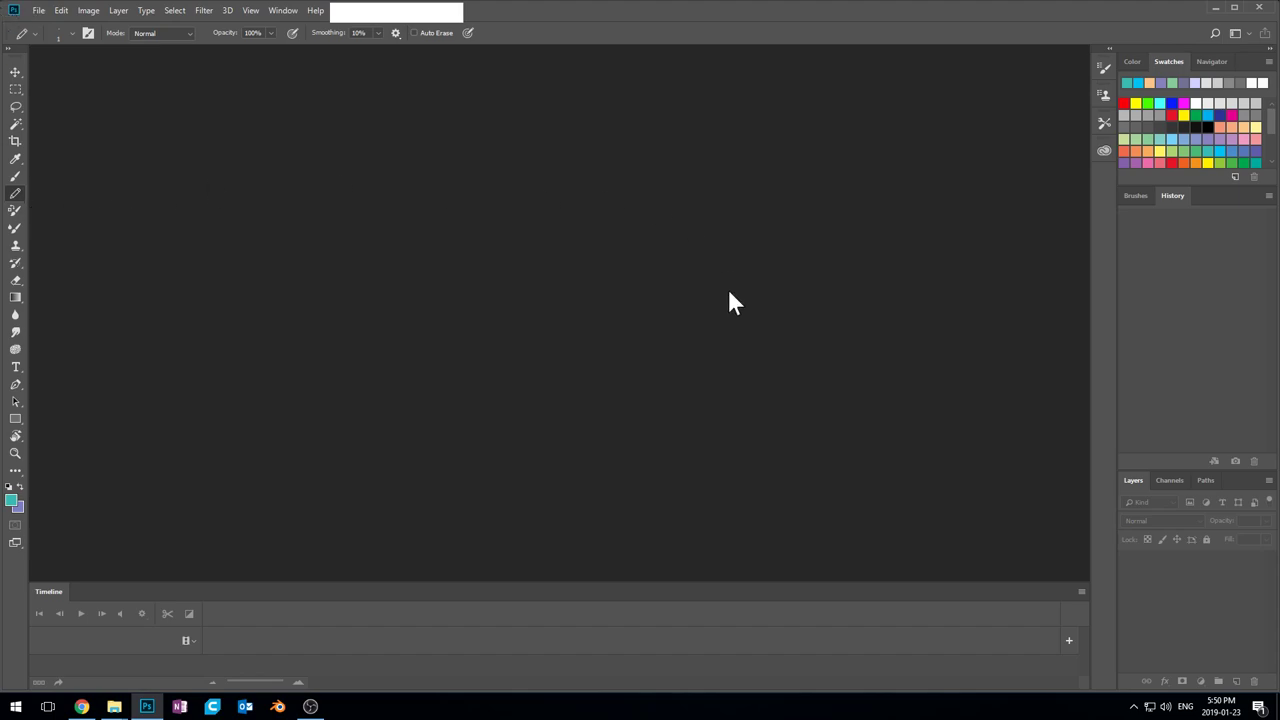
mouse_move(744, 190)
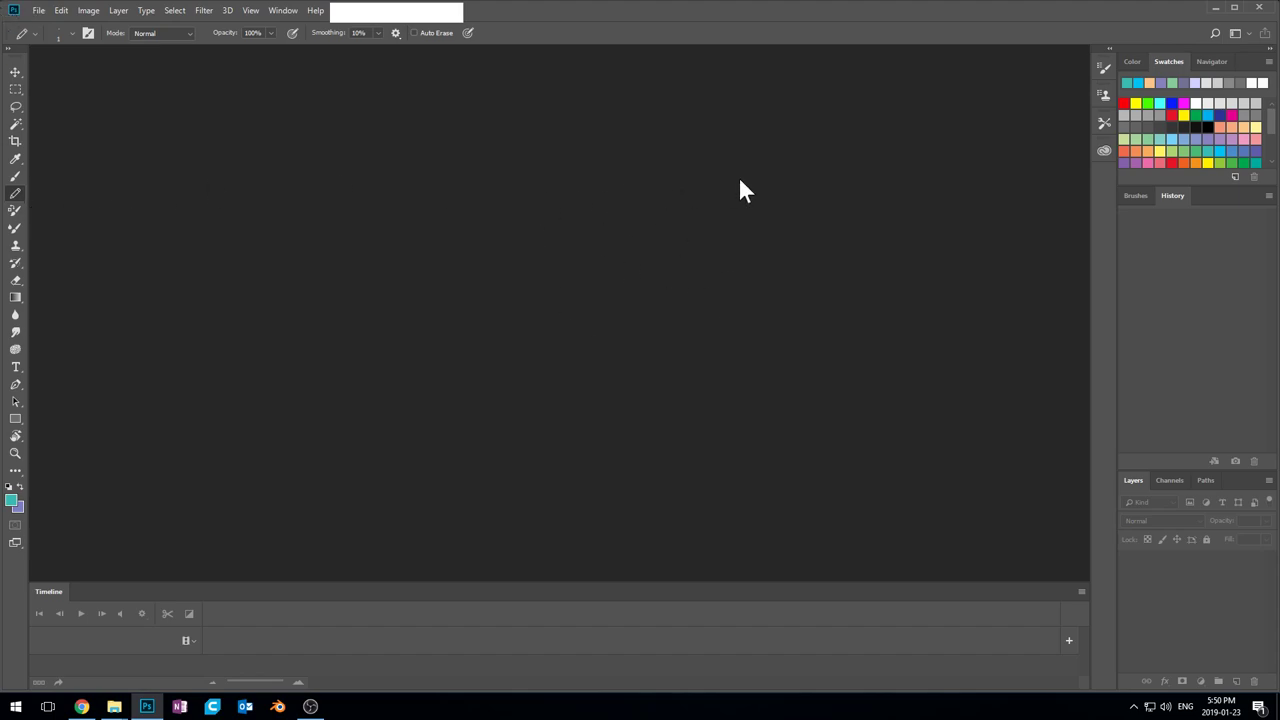
mouse_move(738, 240)
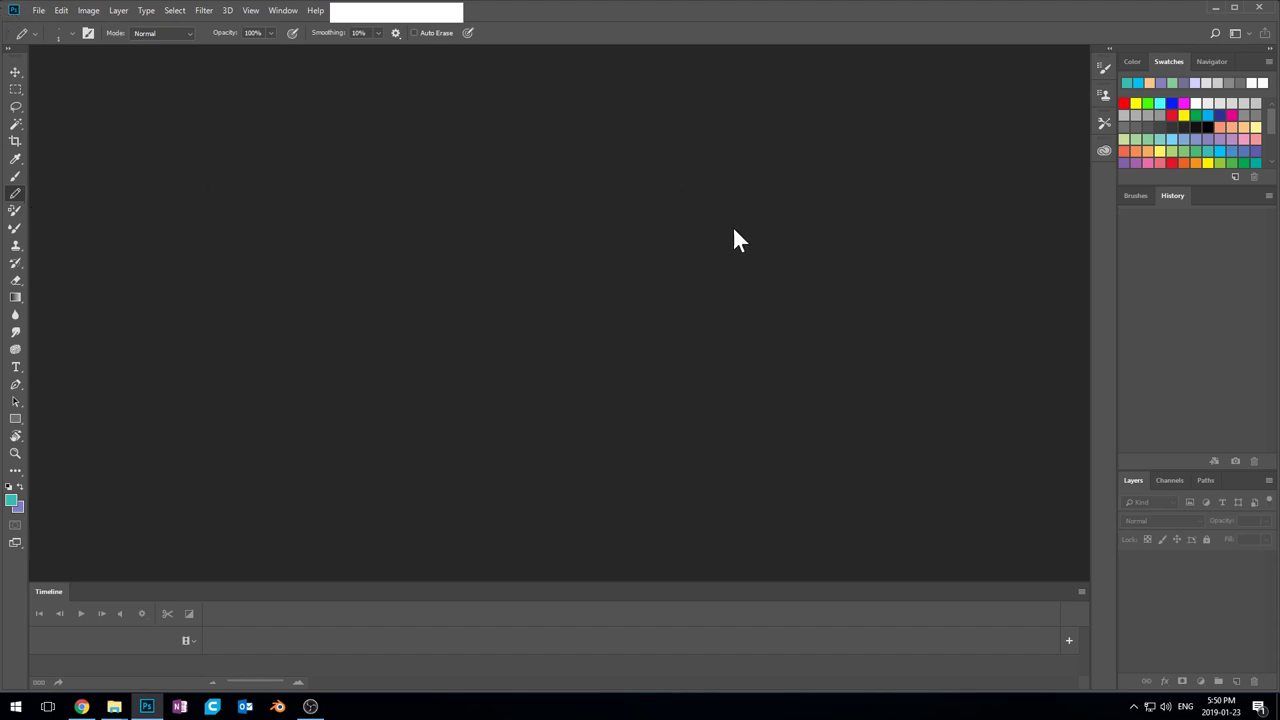
mouse_move(716, 344)
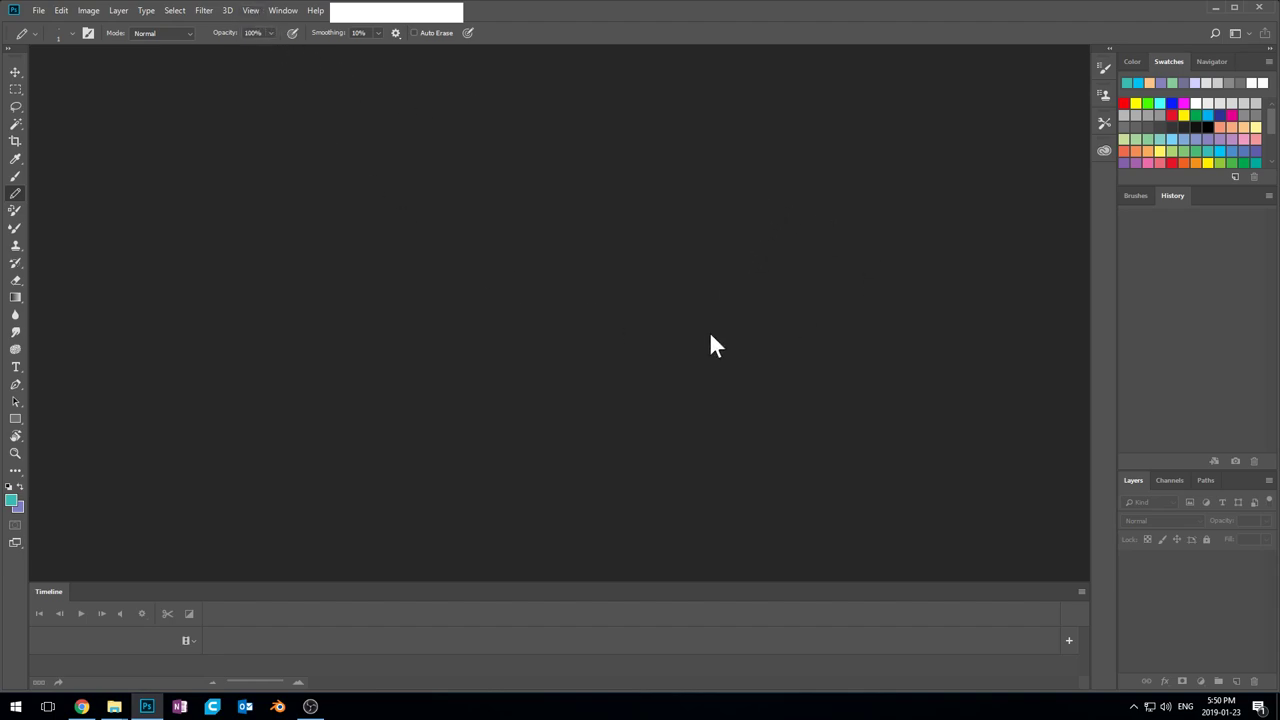
mouse_move(716, 248)
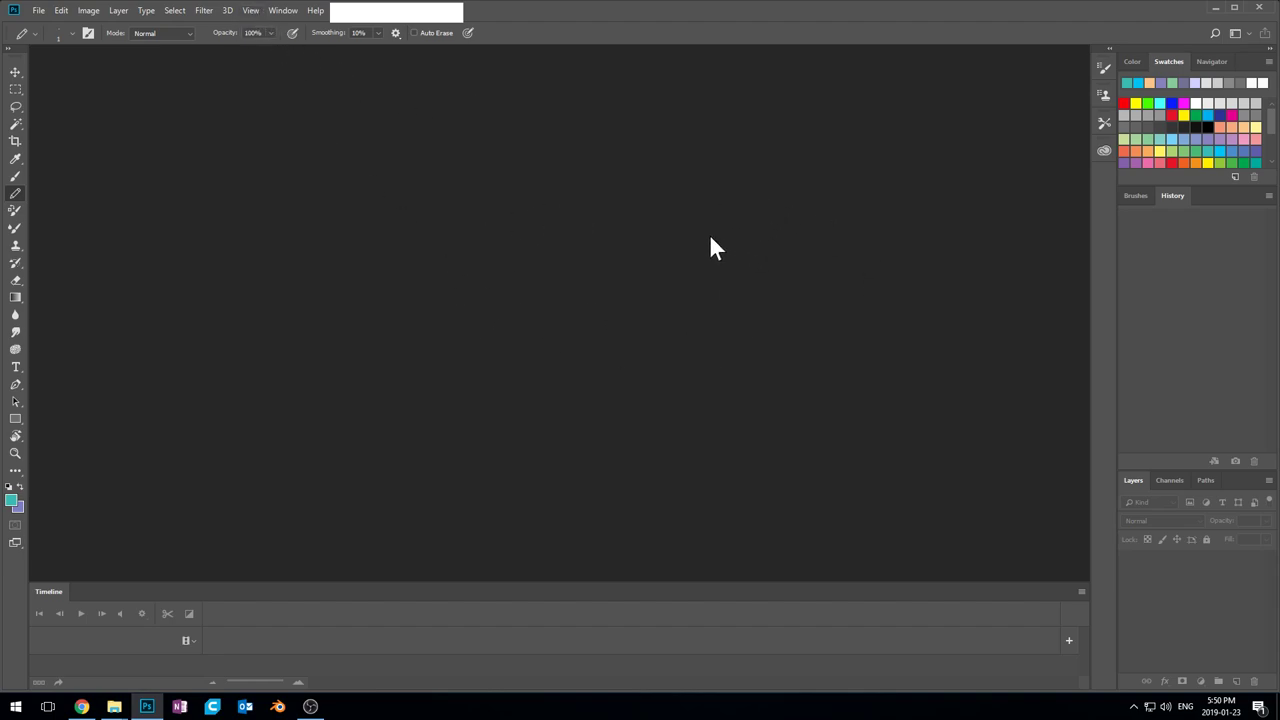
mouse_move(284, 68)
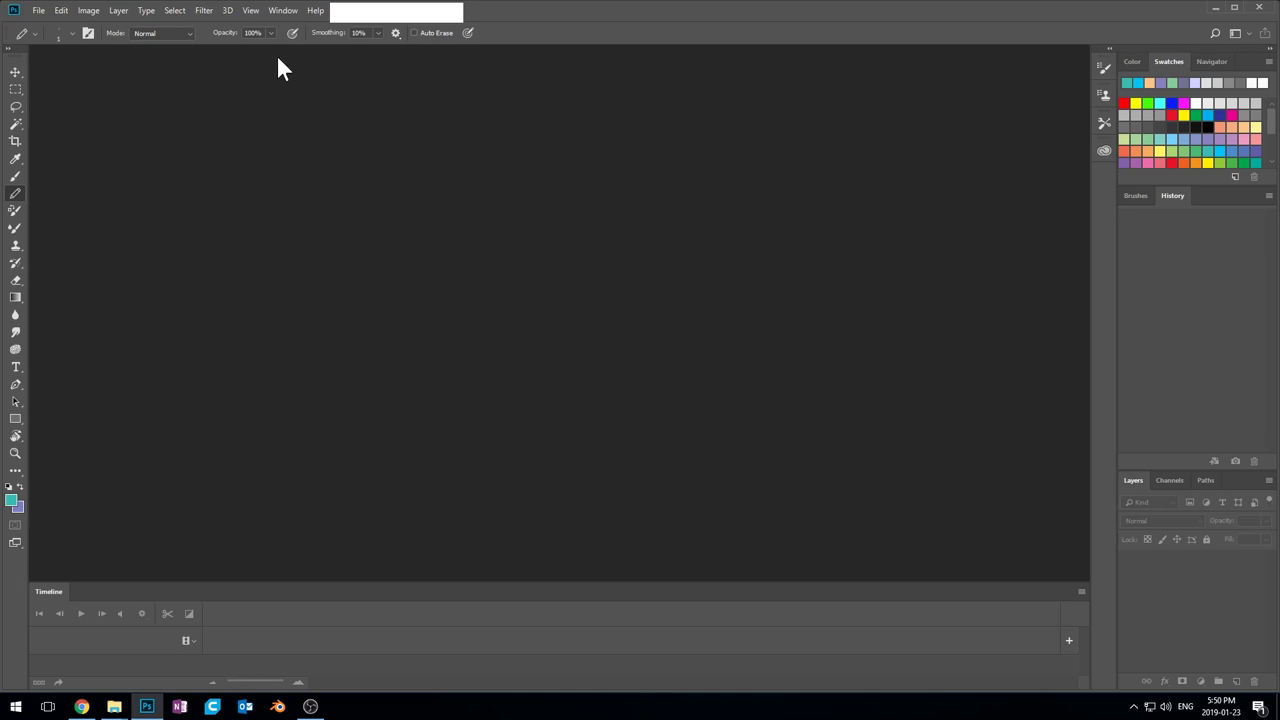
mouse_move(40, 20)
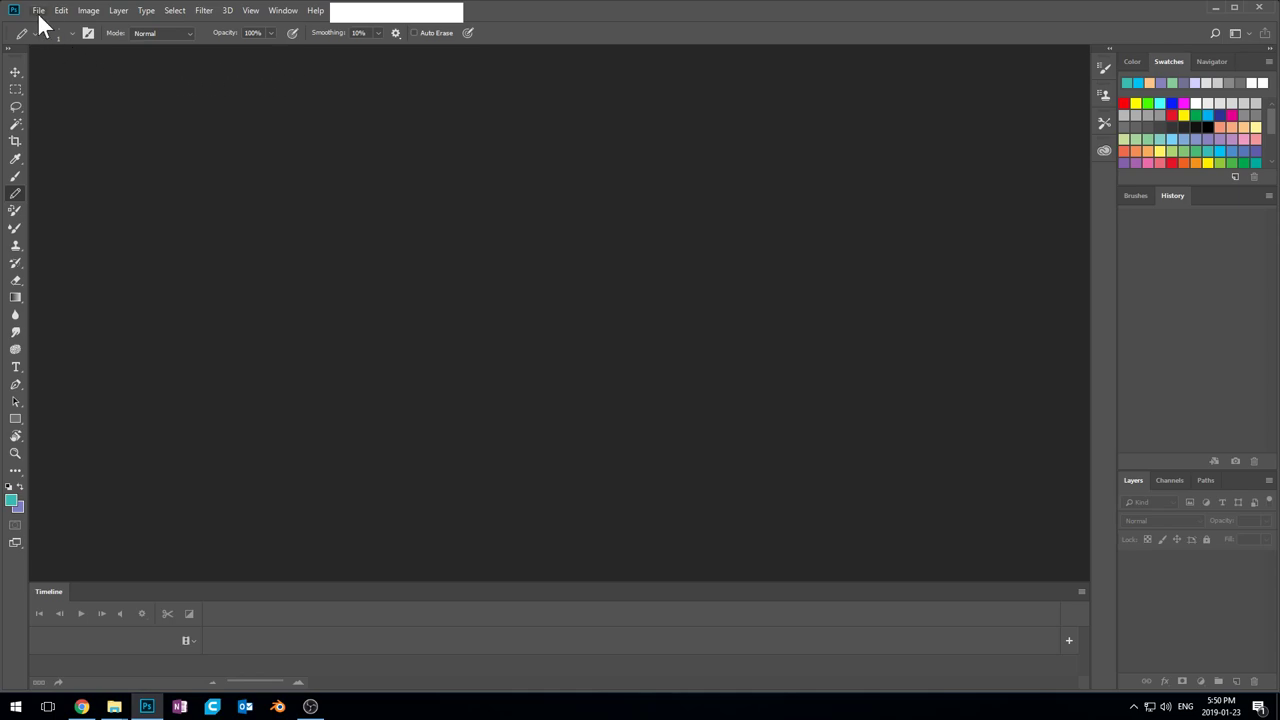
Bring up the Preferences dialog on its General settings from the Edit menu
click(40, 10)
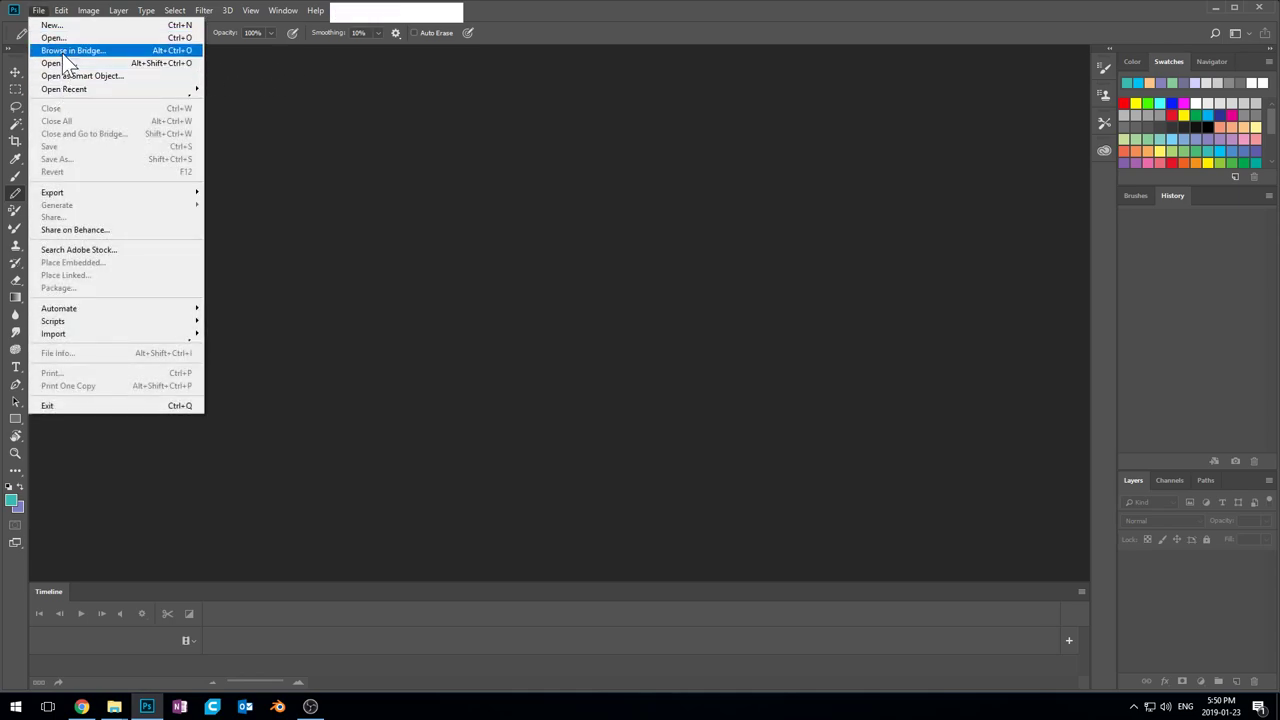
click(62, 10)
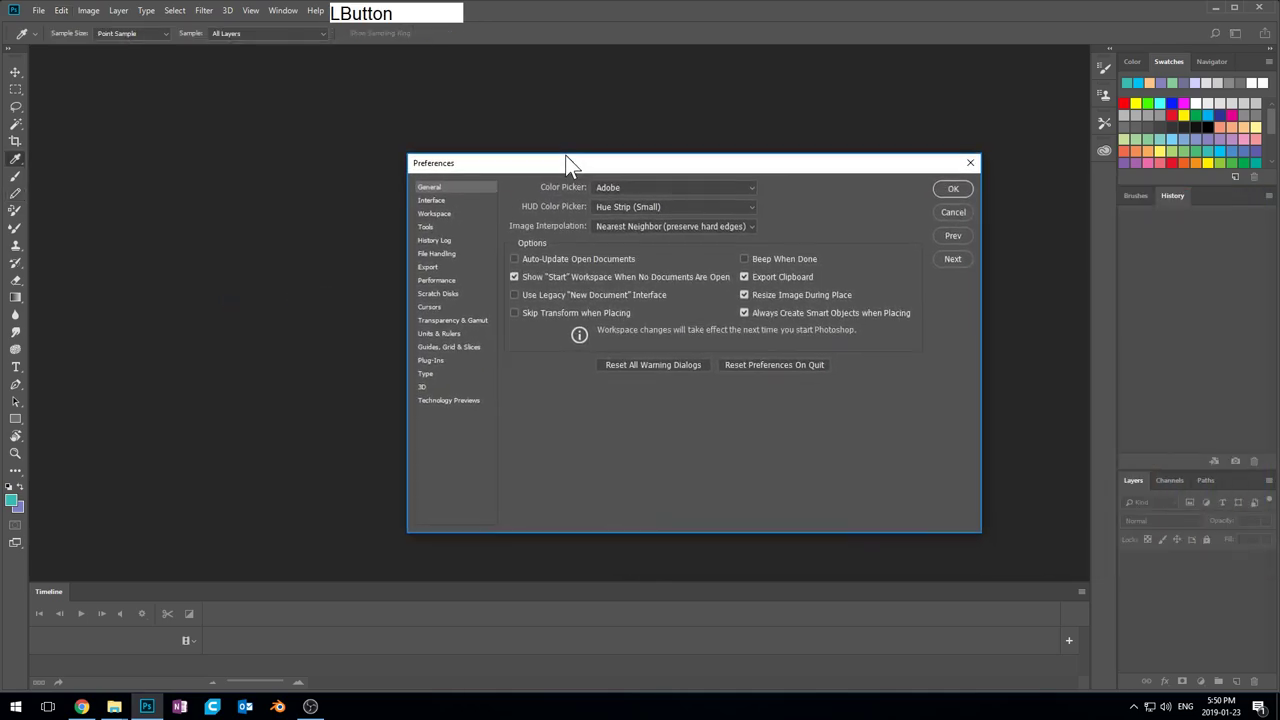
Set Image Interpolation to Nearest Neighbor (after briefly trying Bilinear) and accept the preferences
drag(572, 164, 468, 140)
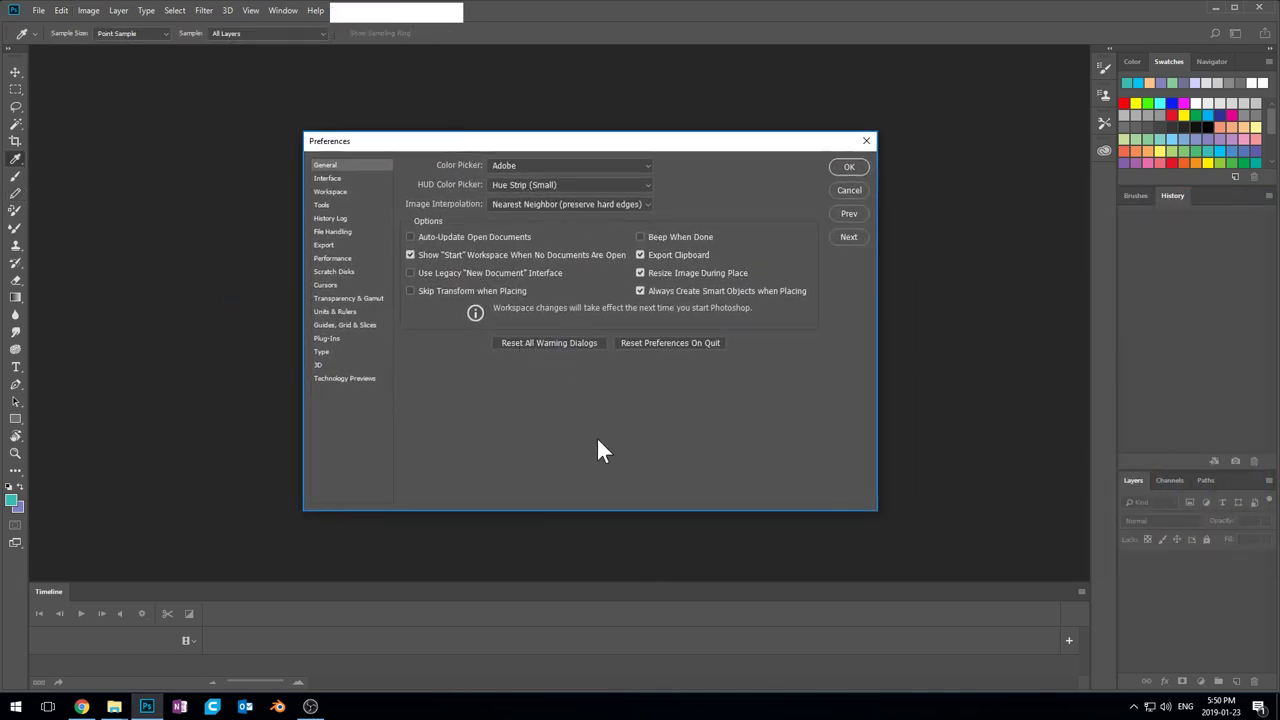
click(570, 204)
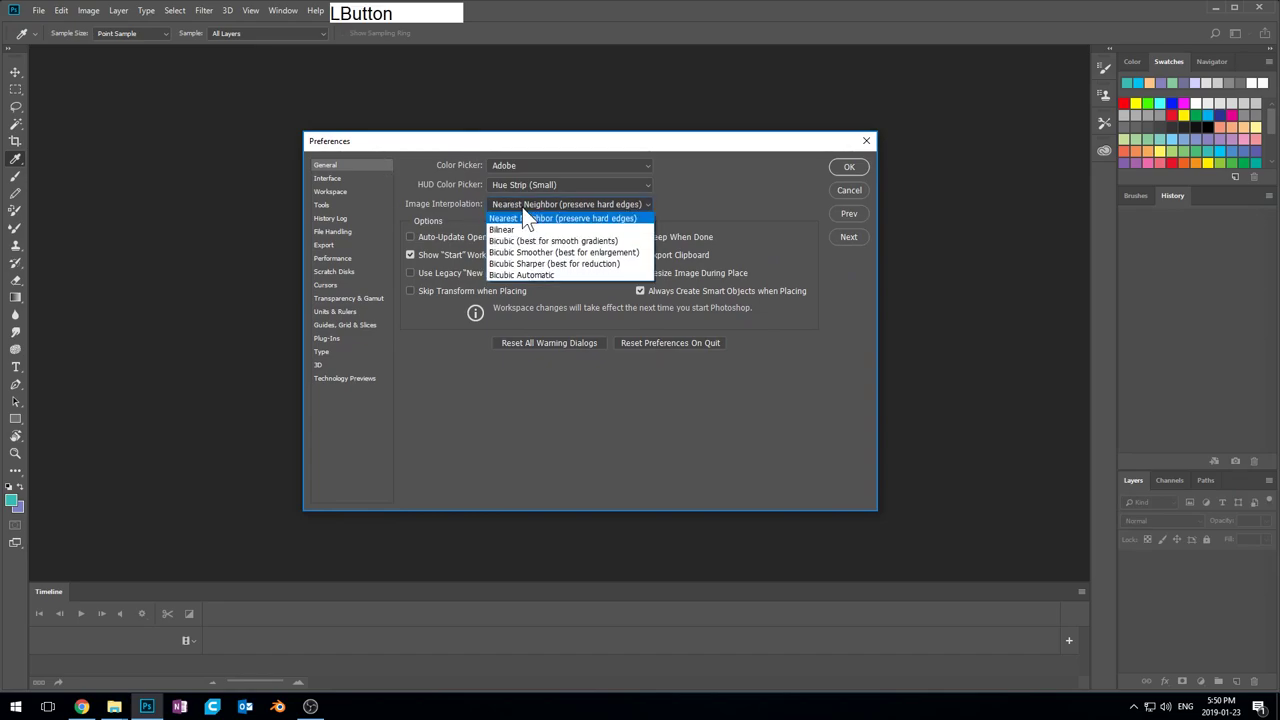
click(500, 228)
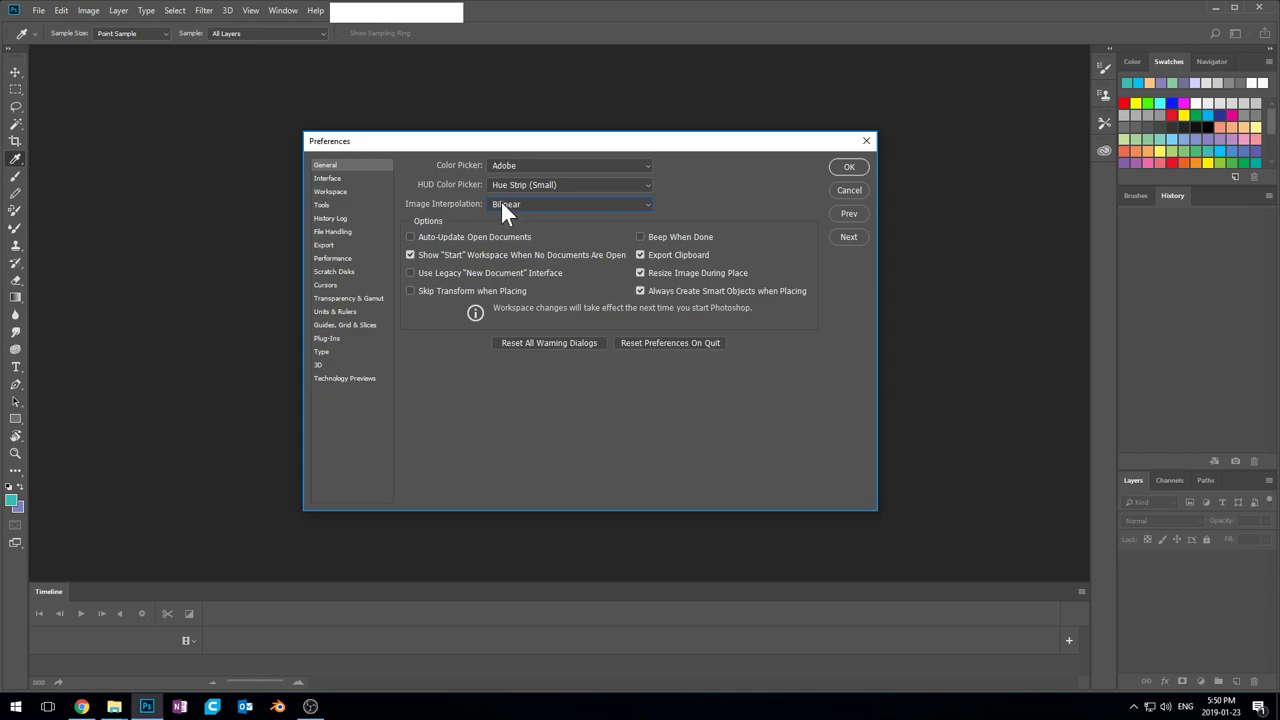
mouse_move(630, 212)
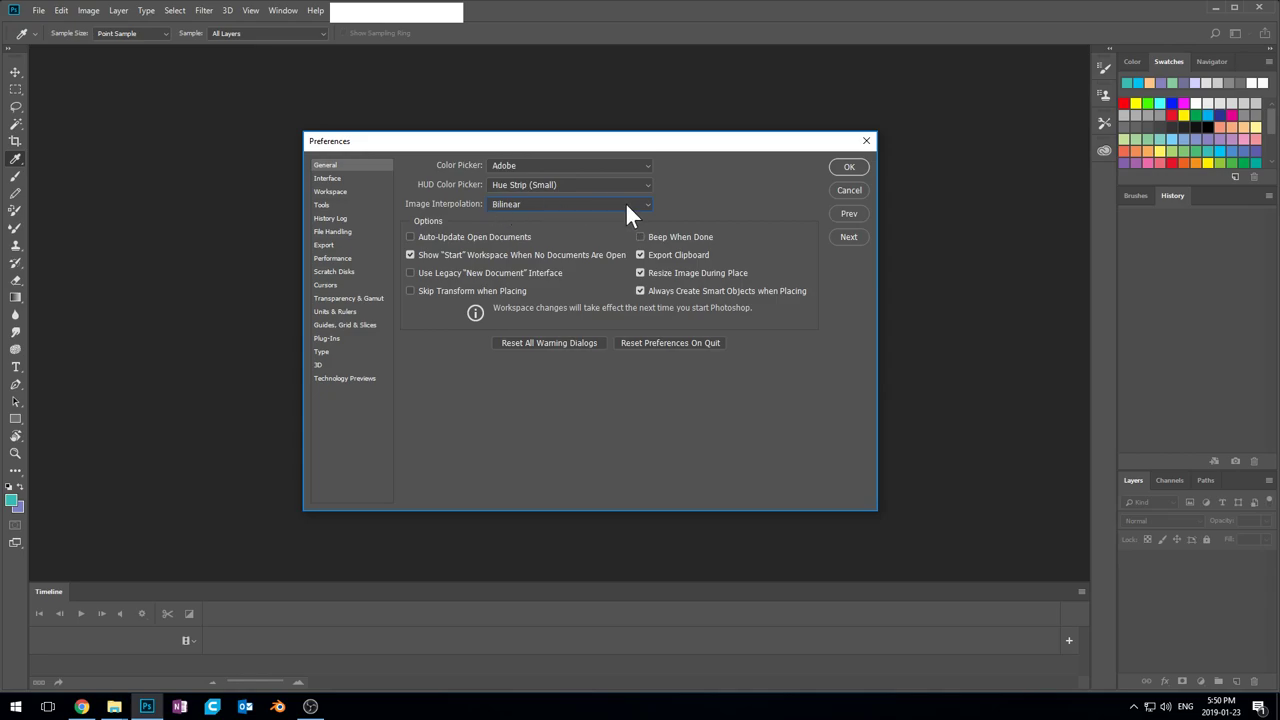
click(568, 204)
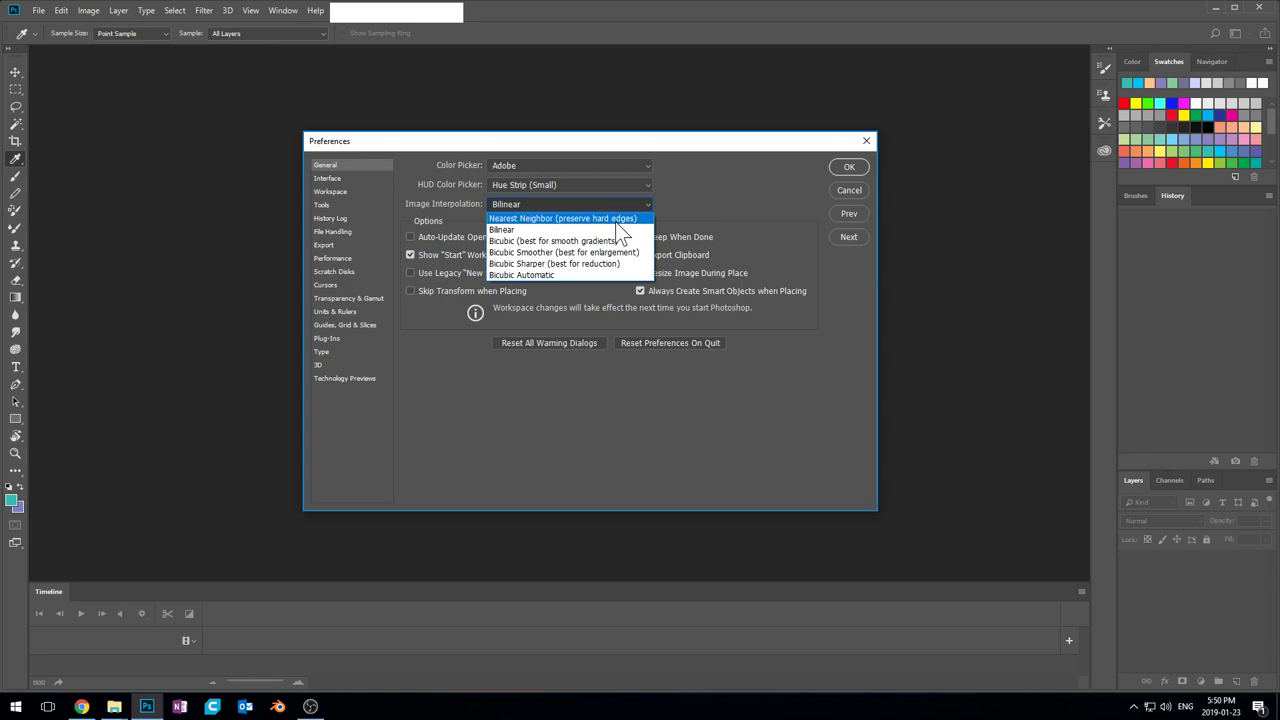
click(562, 218)
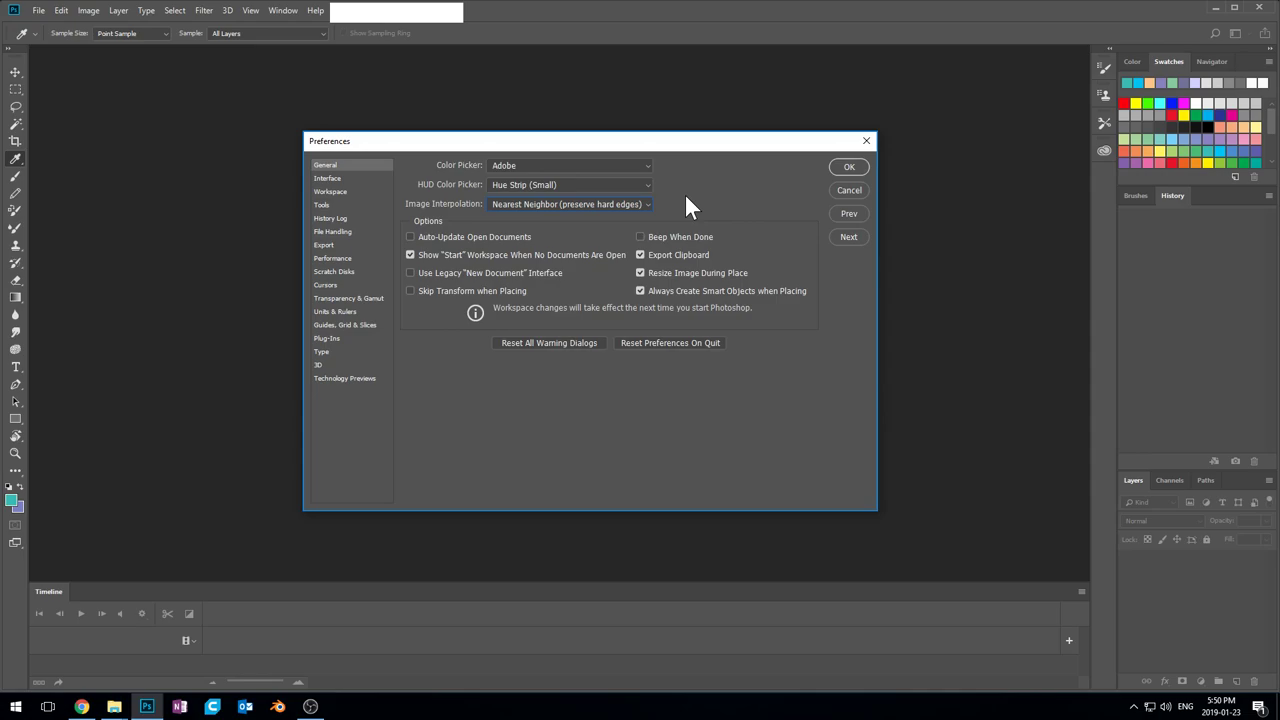
mouse_move(660, 190)
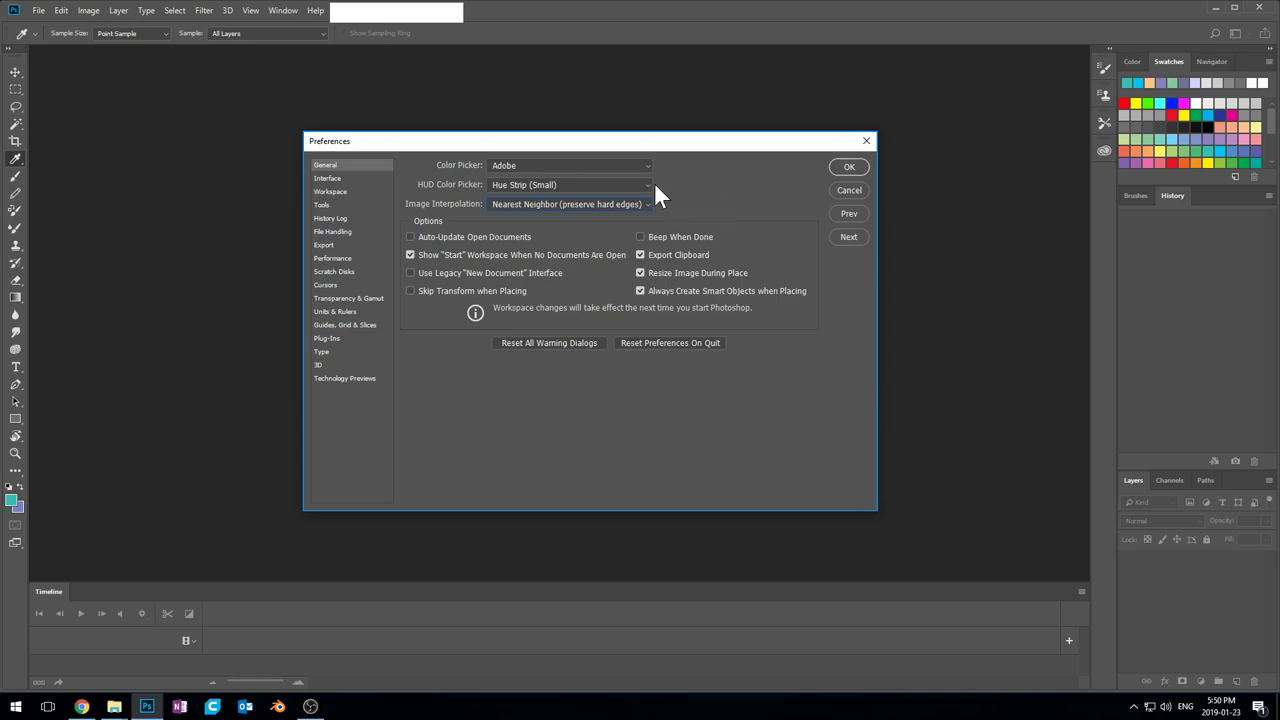
mouse_move(600, 414)
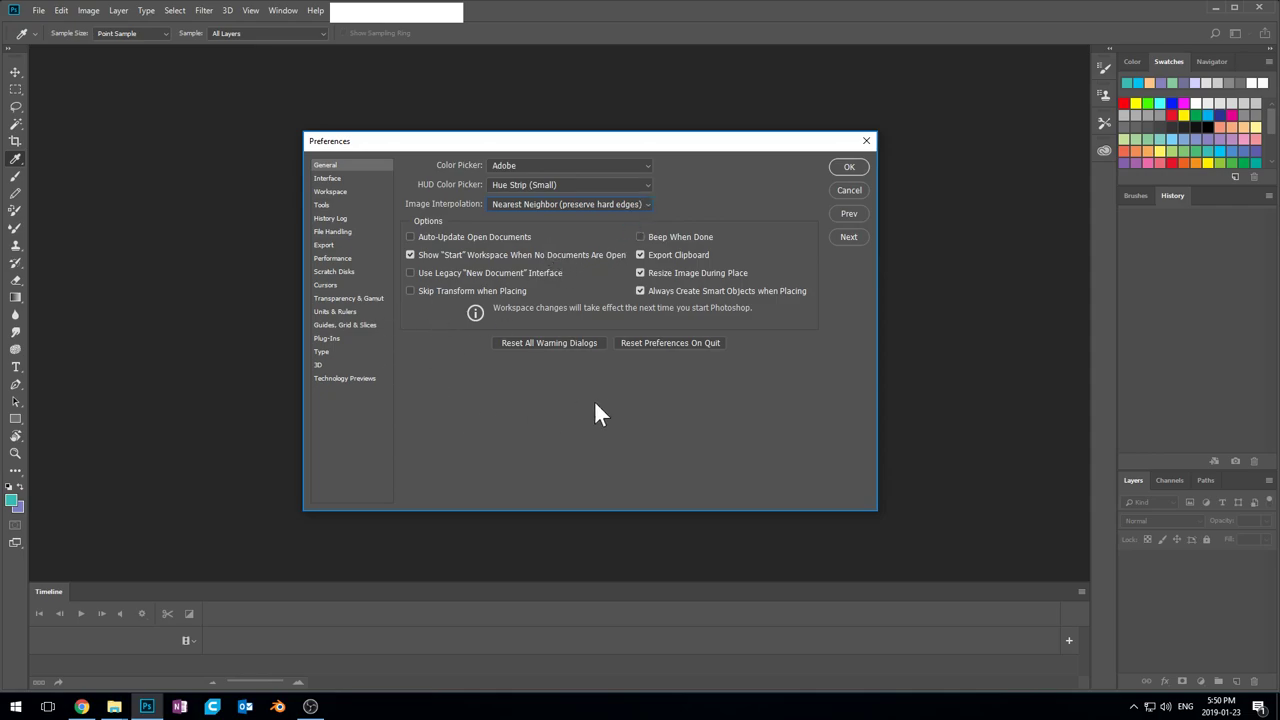
mouse_move(568, 444)
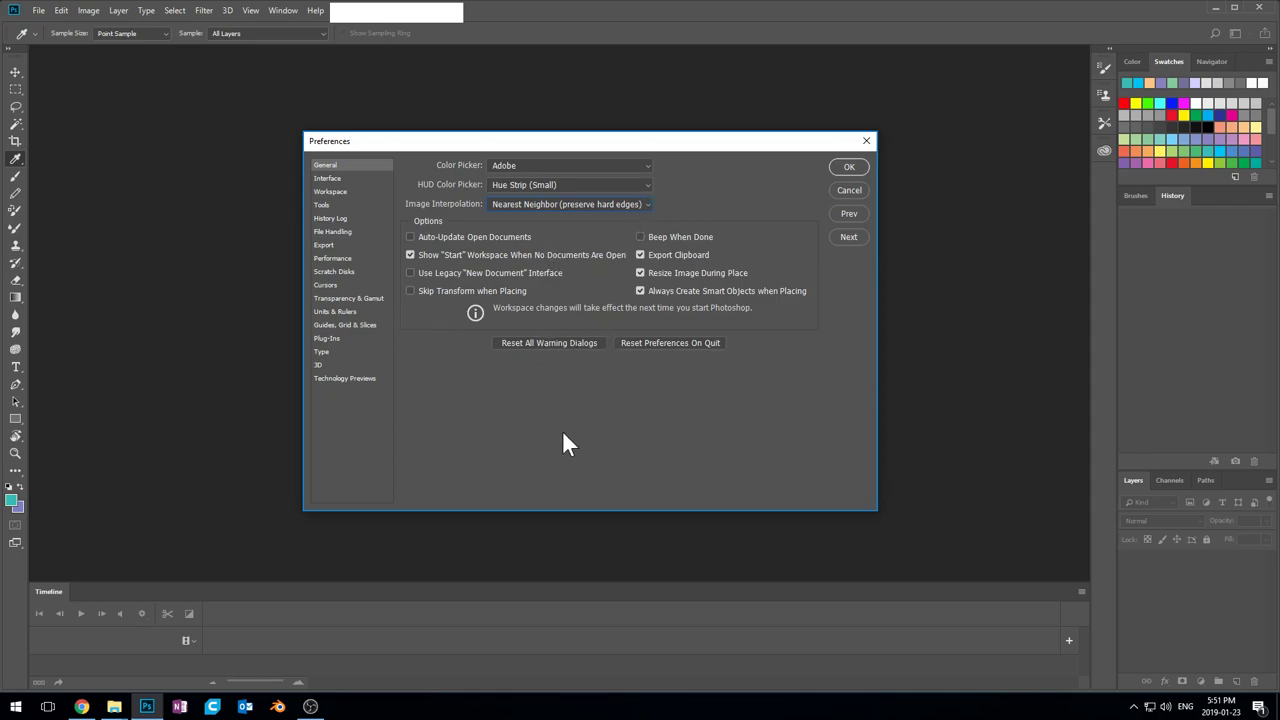
mouse_move(650, 204)
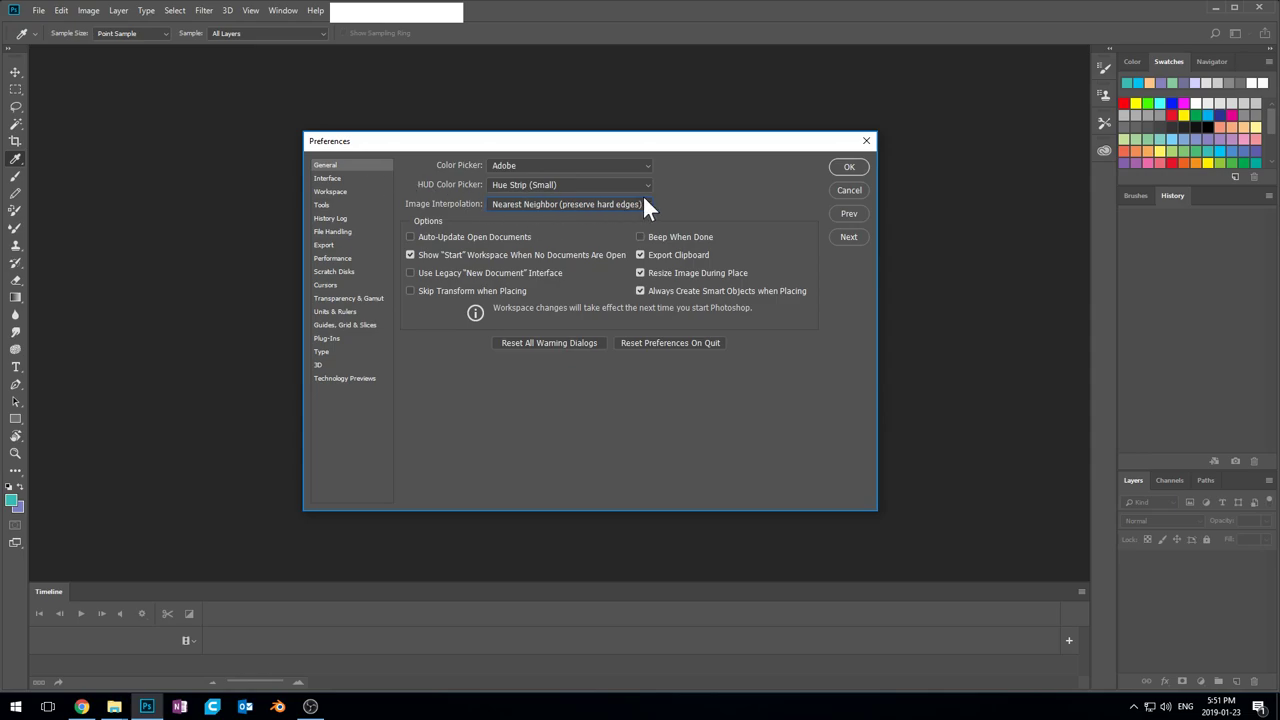
mouse_move(504, 214)
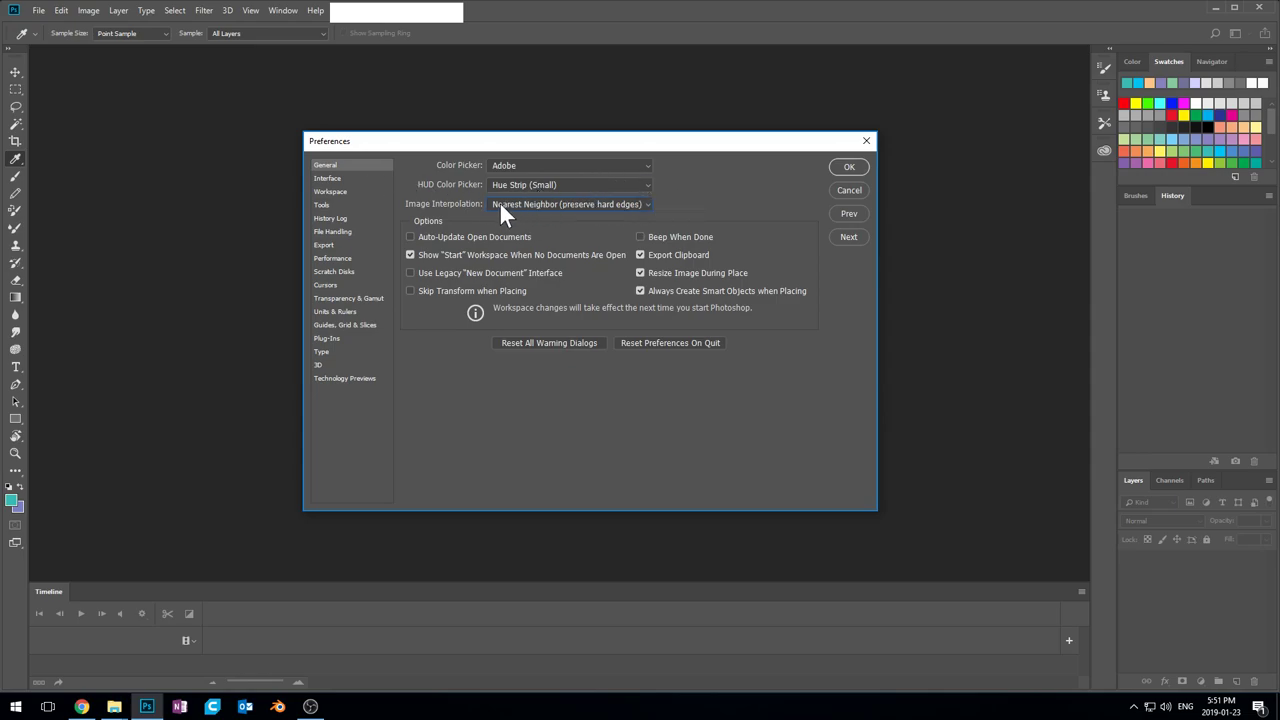
mouse_move(636, 220)
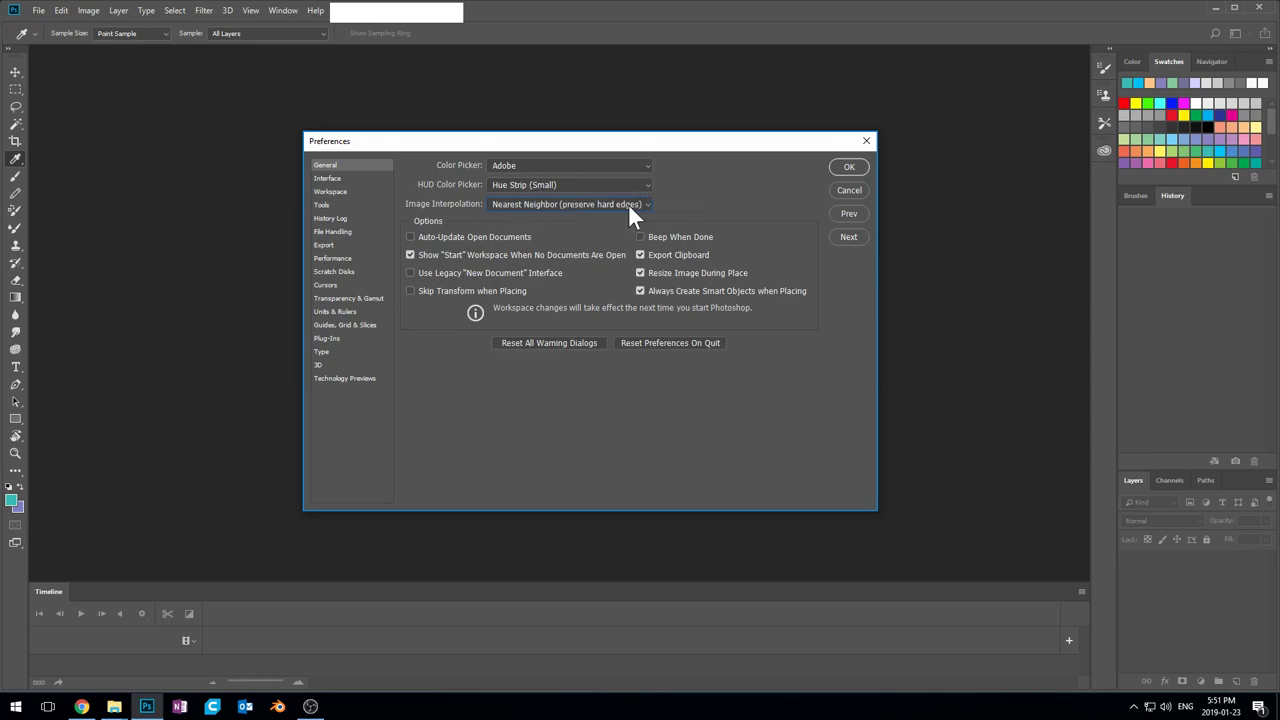
click(848, 166)
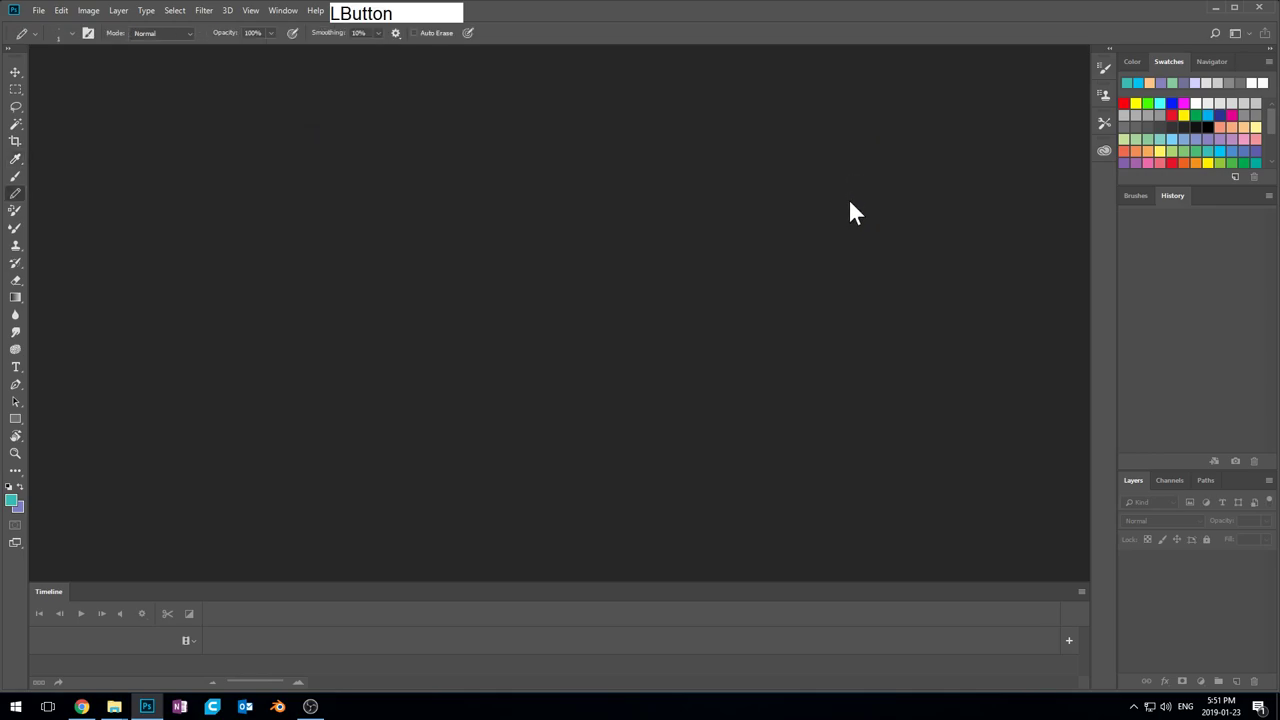